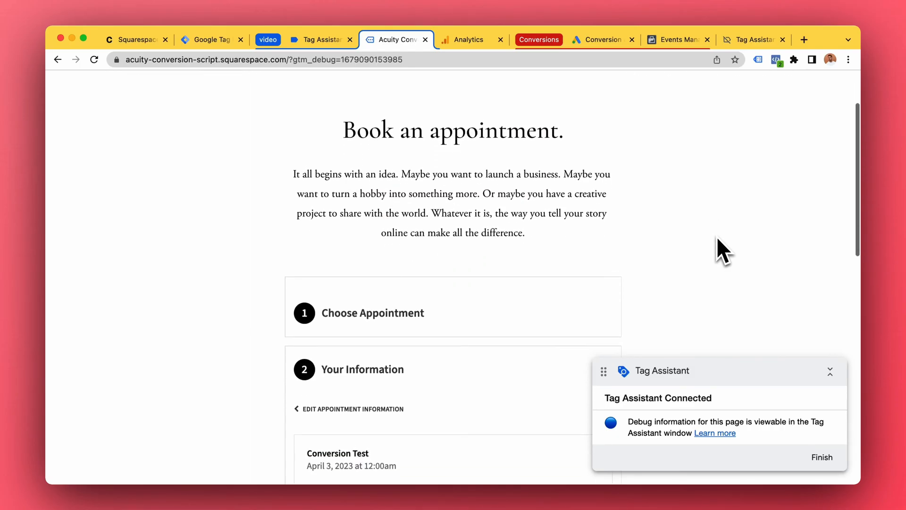
Complete the Conversion Test appointment so the April 3, 2023 12:00am confirmation appears.
scroll("down", 3)
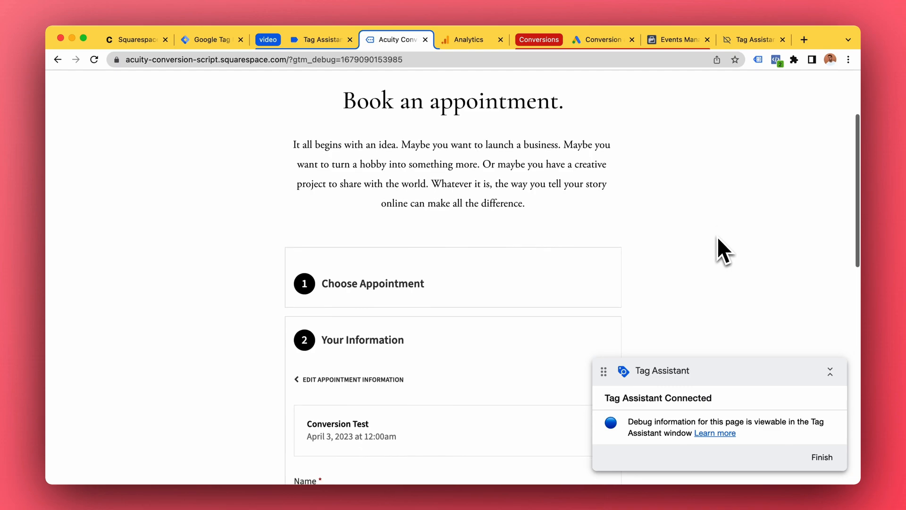
scroll("down", 3)
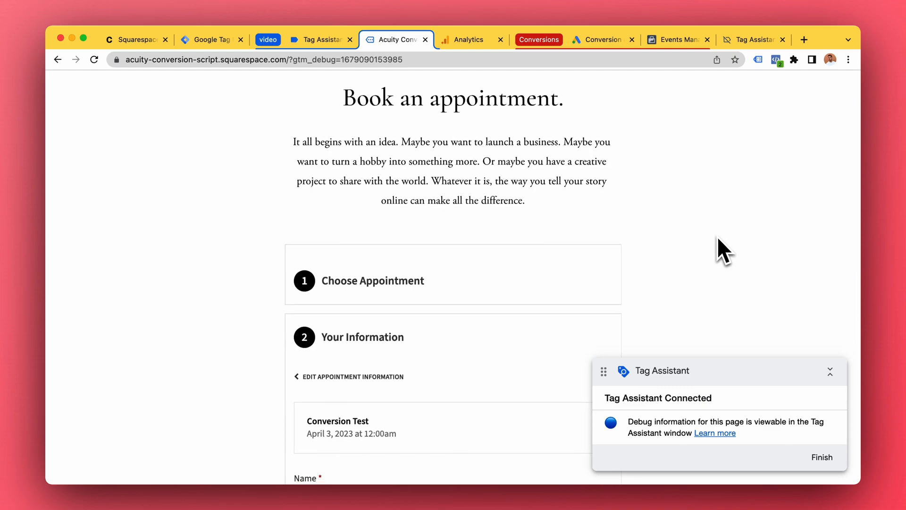
scroll("down", 3)
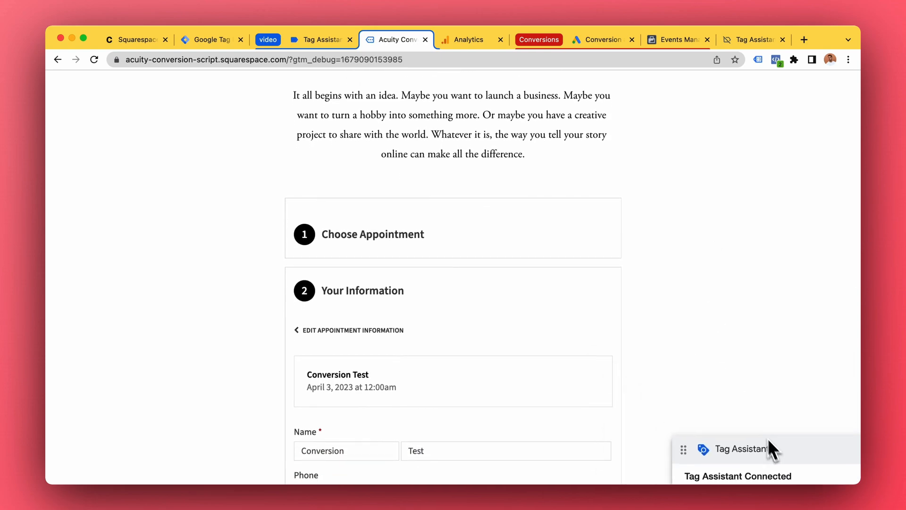
scroll("down", 3)
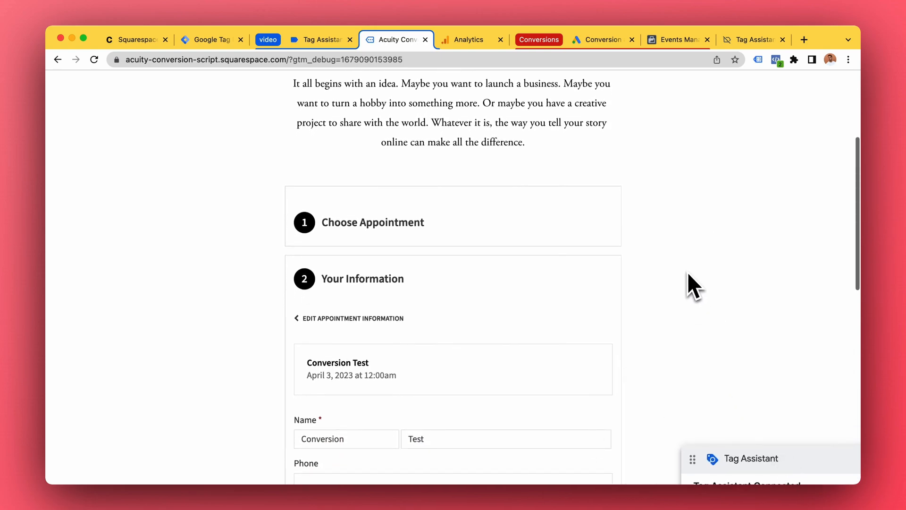
scroll("down", 3)
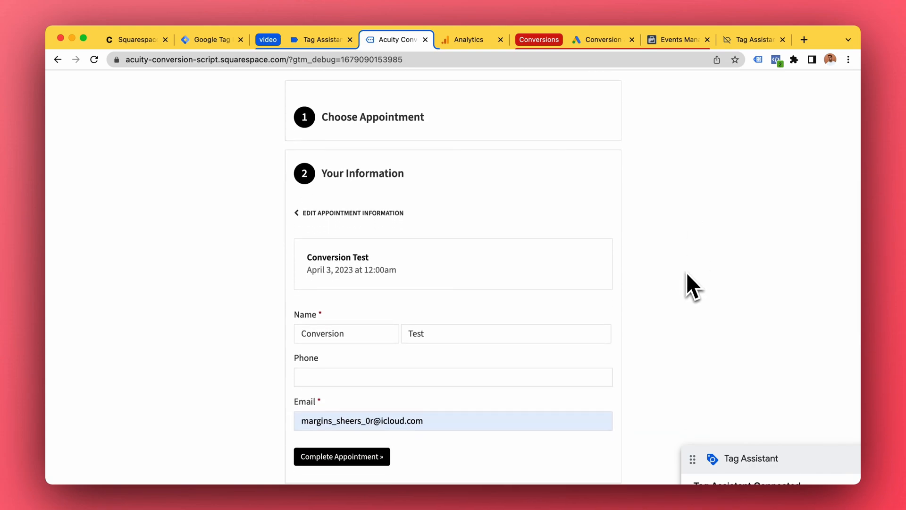
scroll("down", 3)
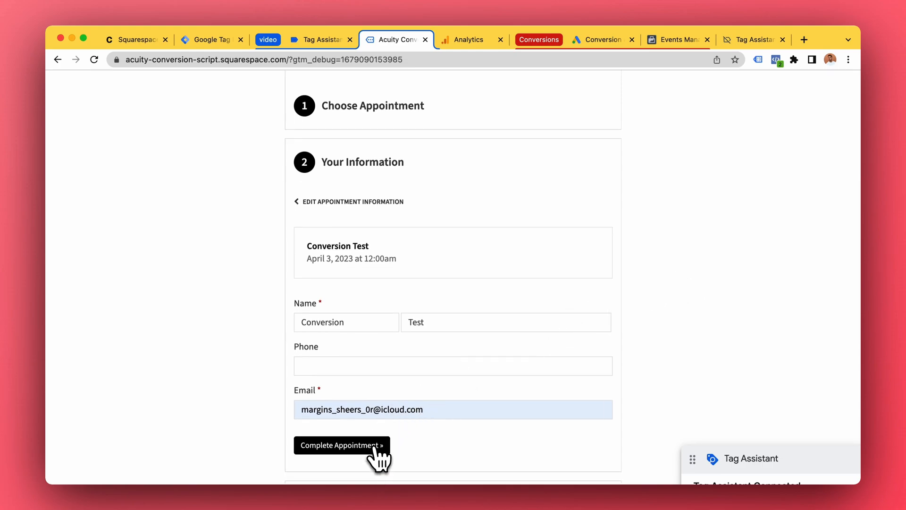
mouse_move(333, 465)
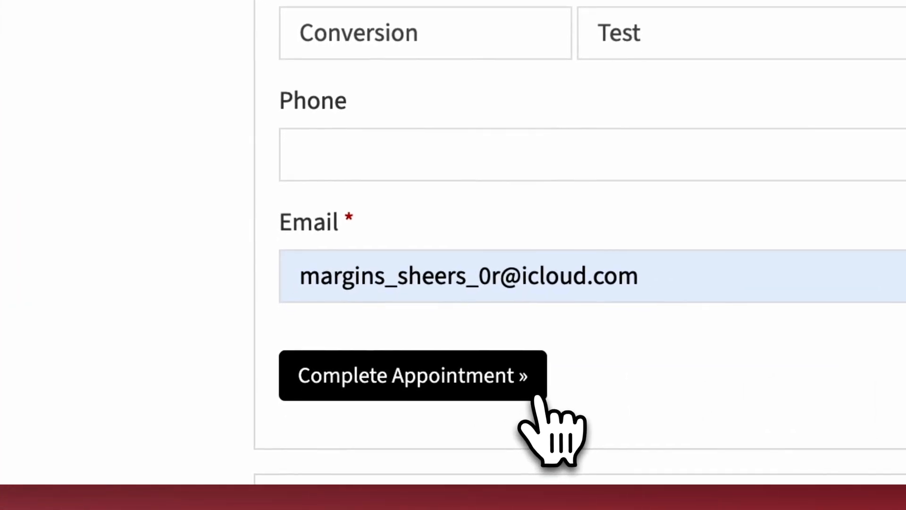
left_click(411, 375)
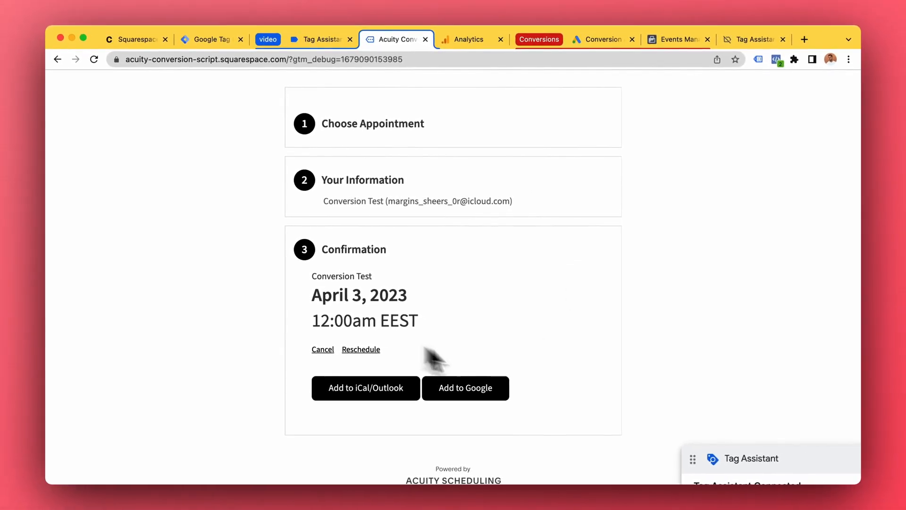
mouse_move(398, 159)
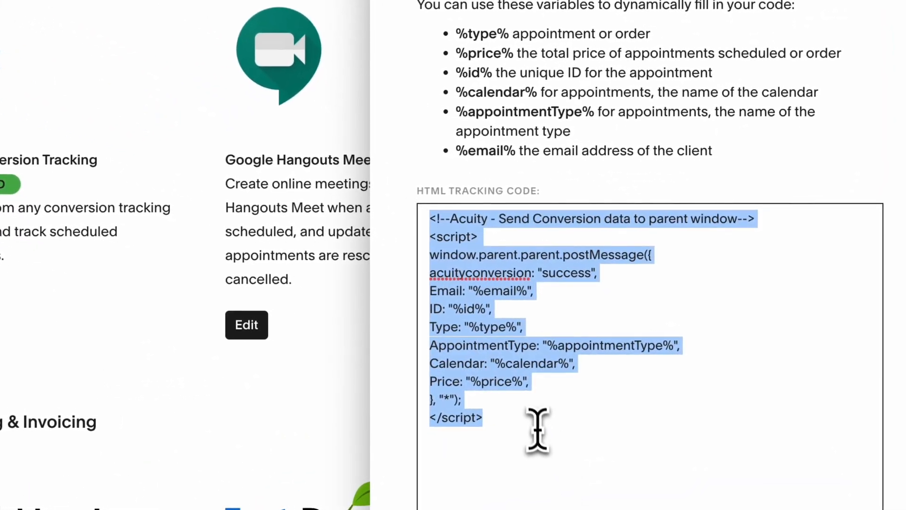
Review the Custom Conversion Tracking postMessage script, then return to the GTM tags list.
left_click(537, 427)
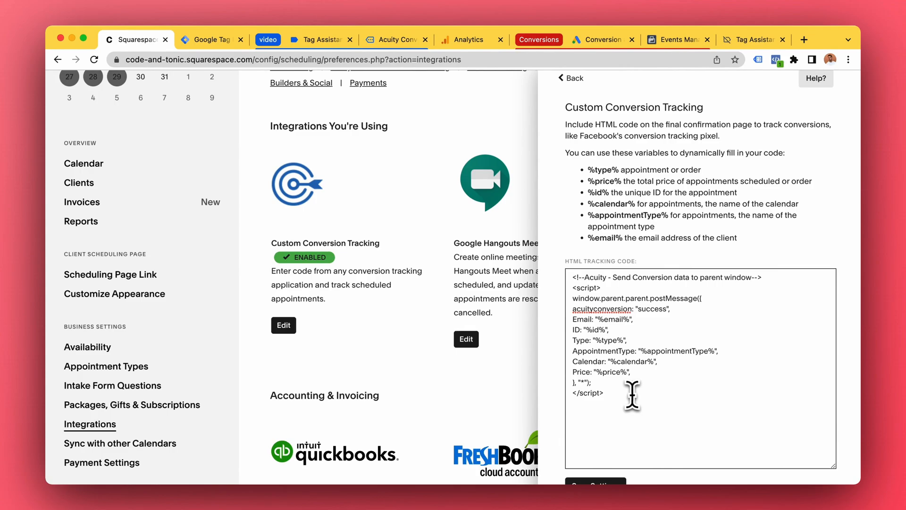
mouse_move(691, 356)
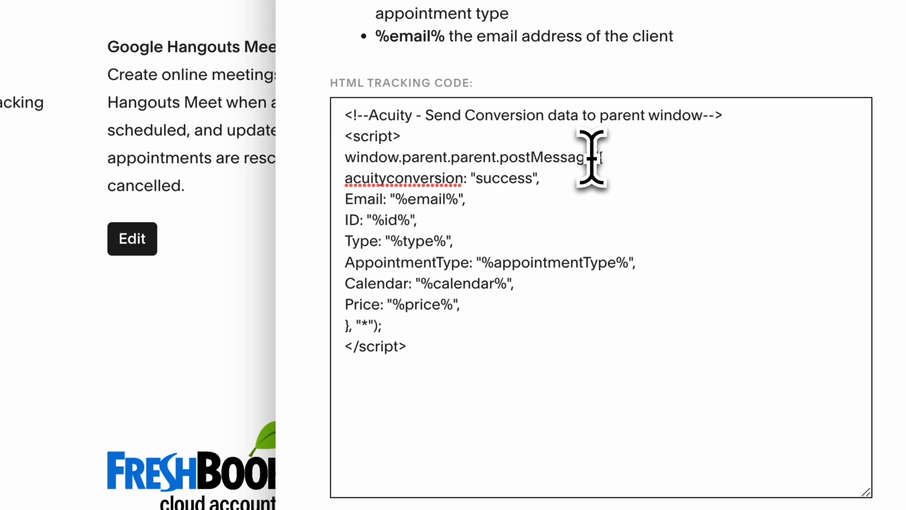
mouse_move(404, 185)
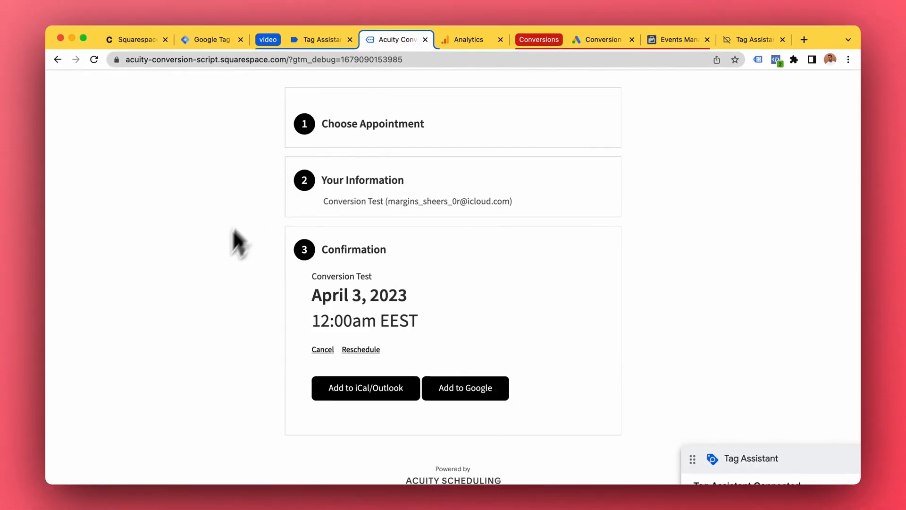
scroll("up", 3)
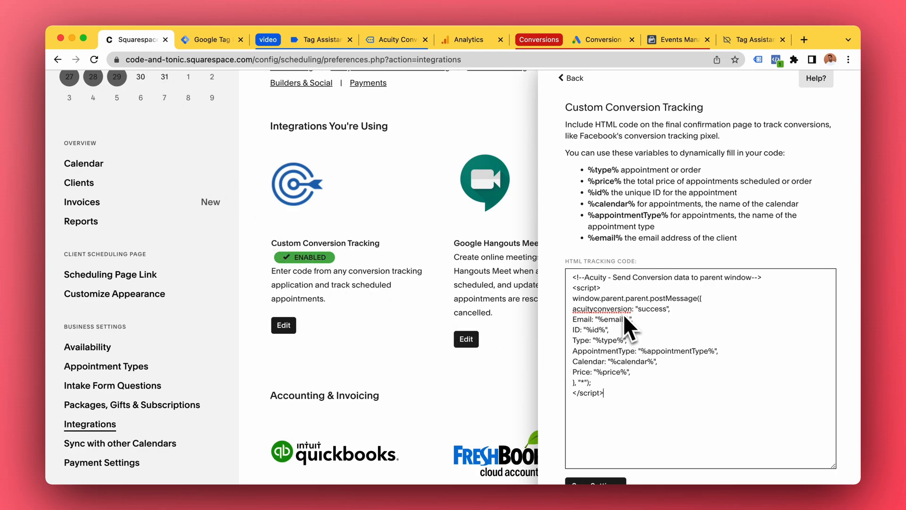
mouse_move(621, 327)
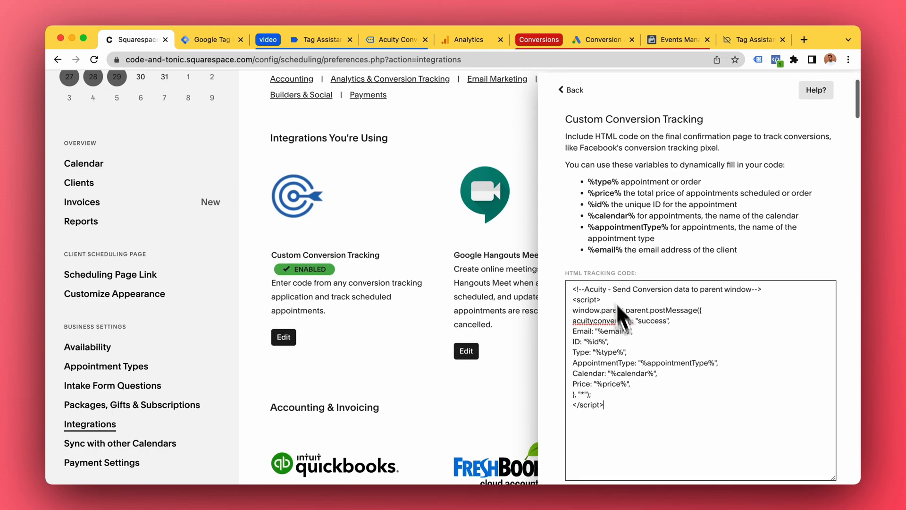
left_click(210, 40)
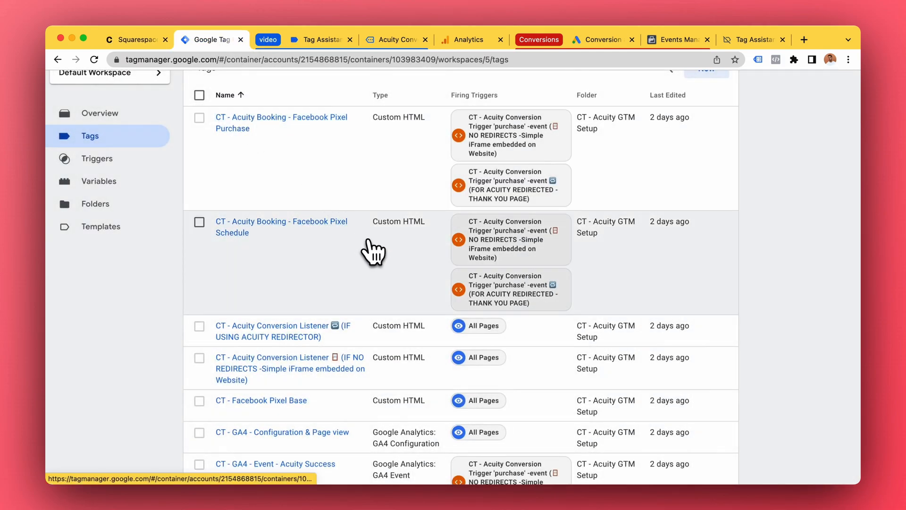
Open CT - Acuity Conversion Listener (IF NO REDIRECTS) and read through its Custom HTML message listener.
scroll("down", 3)
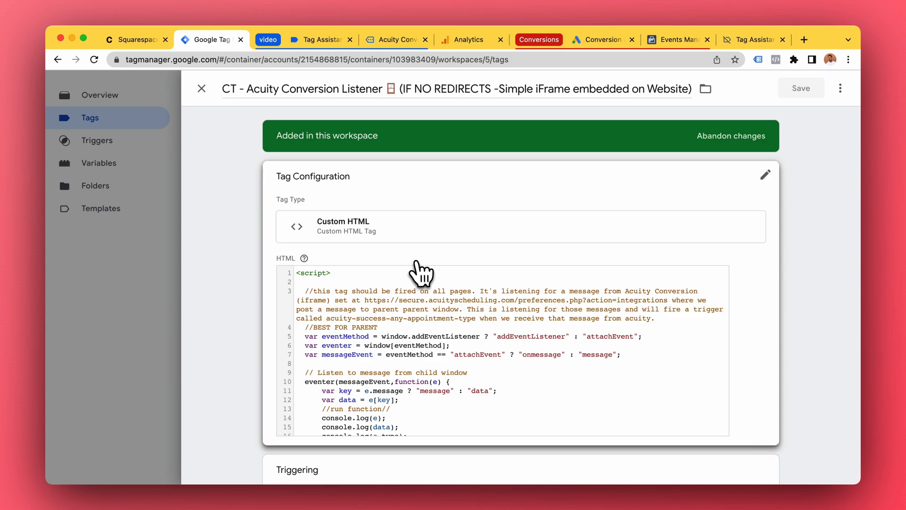
mouse_move(536, 309)
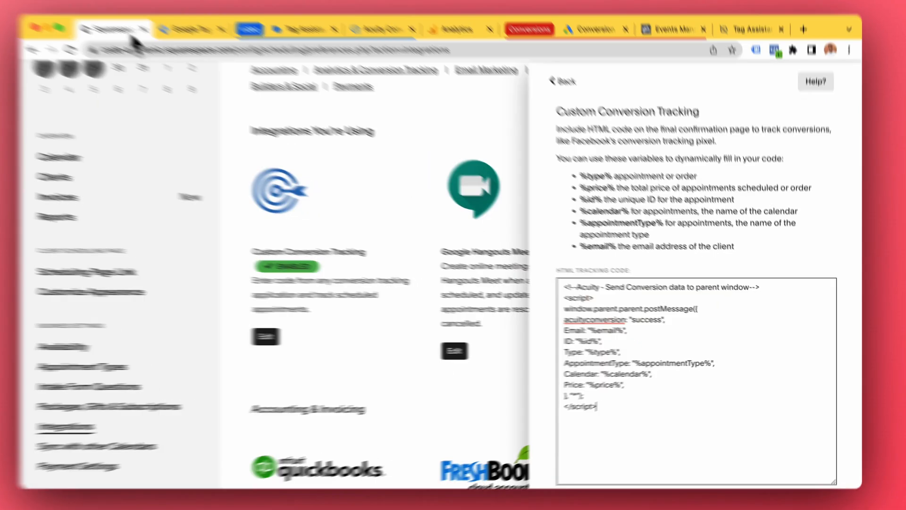
left_click(203, 34)
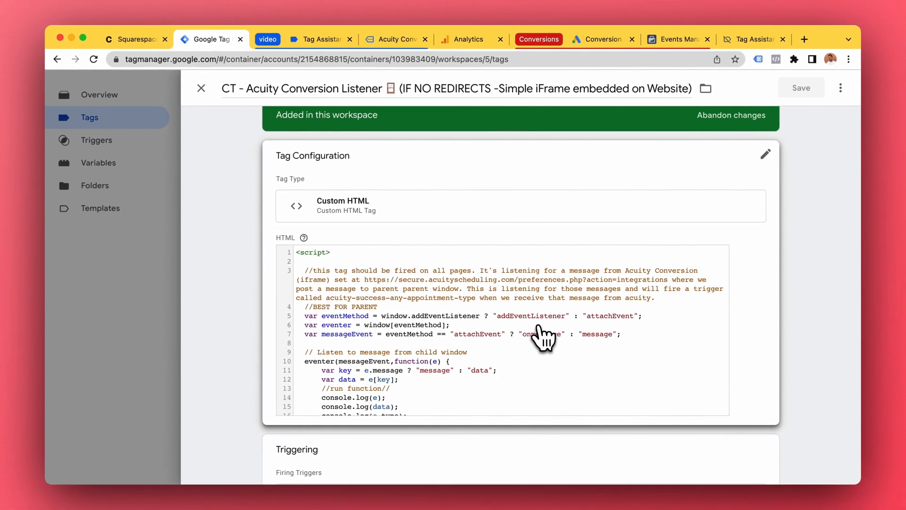
scroll("down", 3)
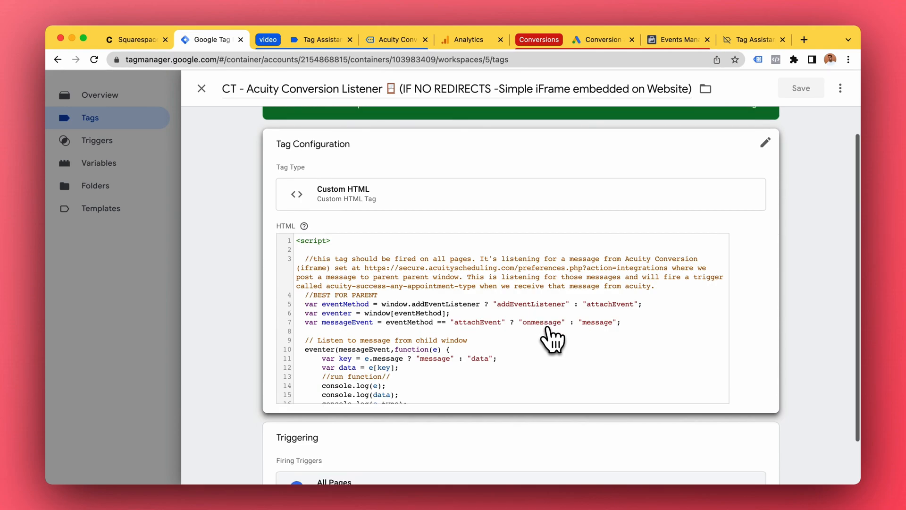
scroll("down", 3)
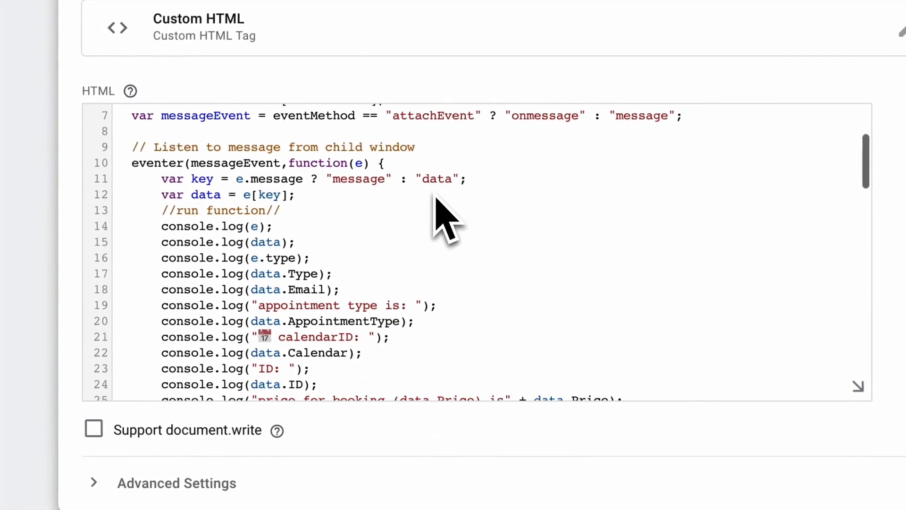
scroll("down", 3)
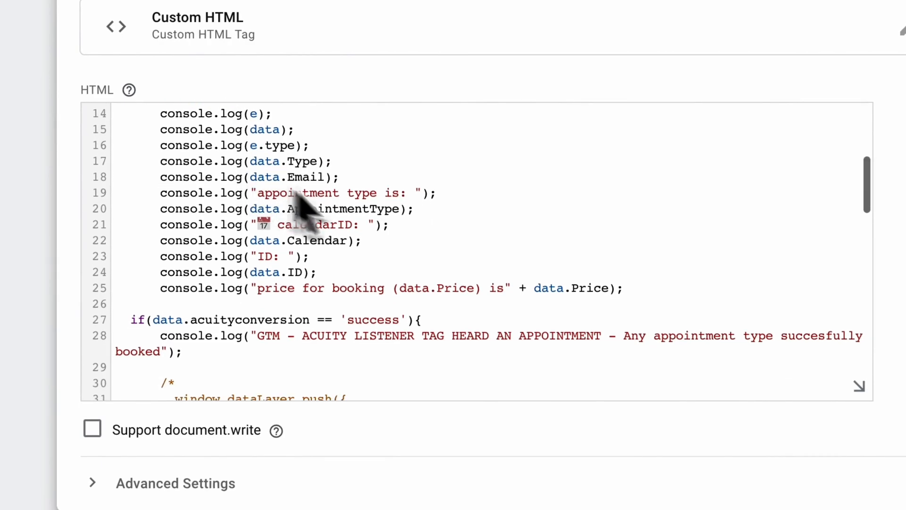
scroll("down", 3)
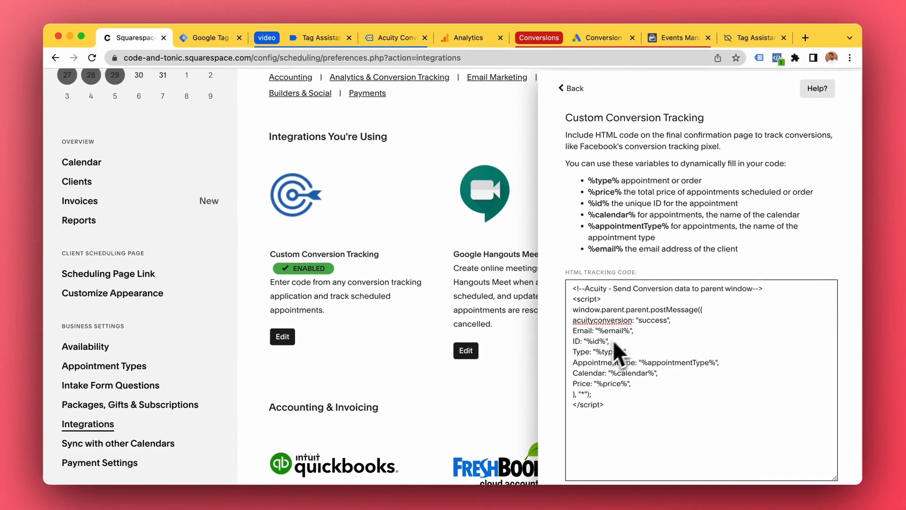
left_click(210, 38)
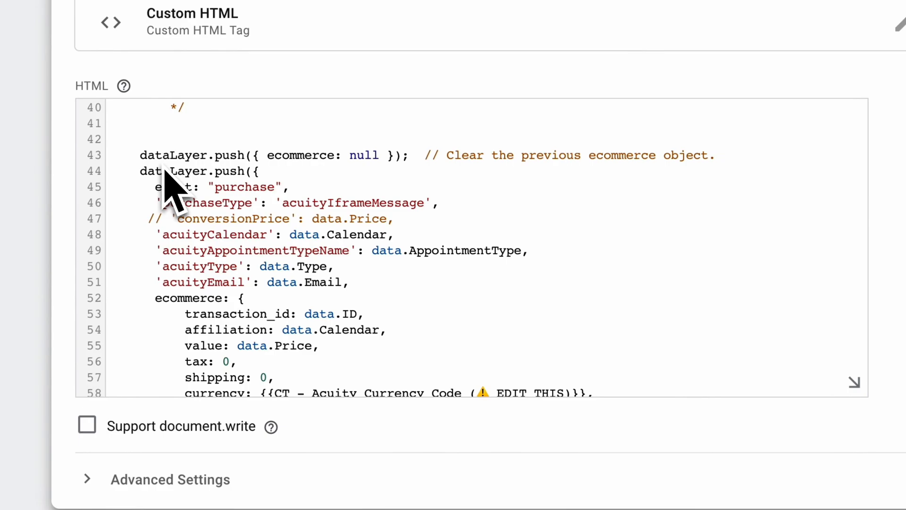
mouse_move(177, 191)
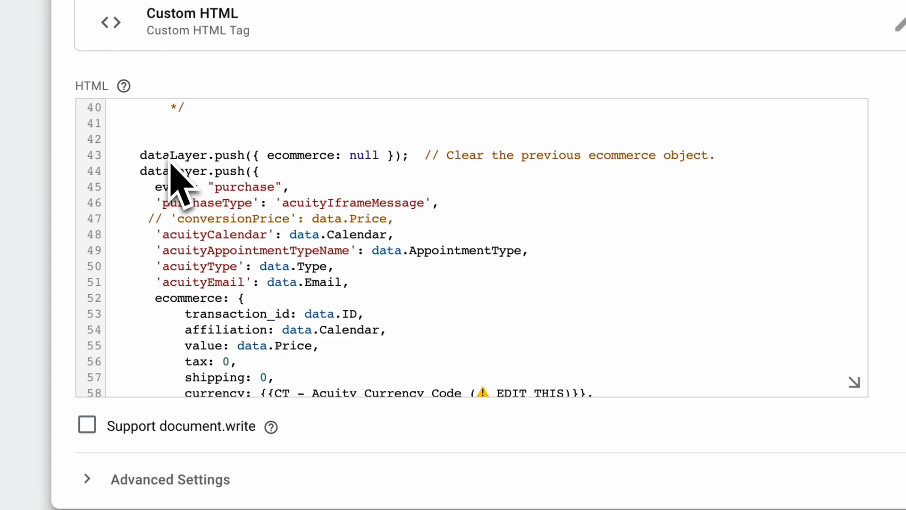
scroll("down", 3)
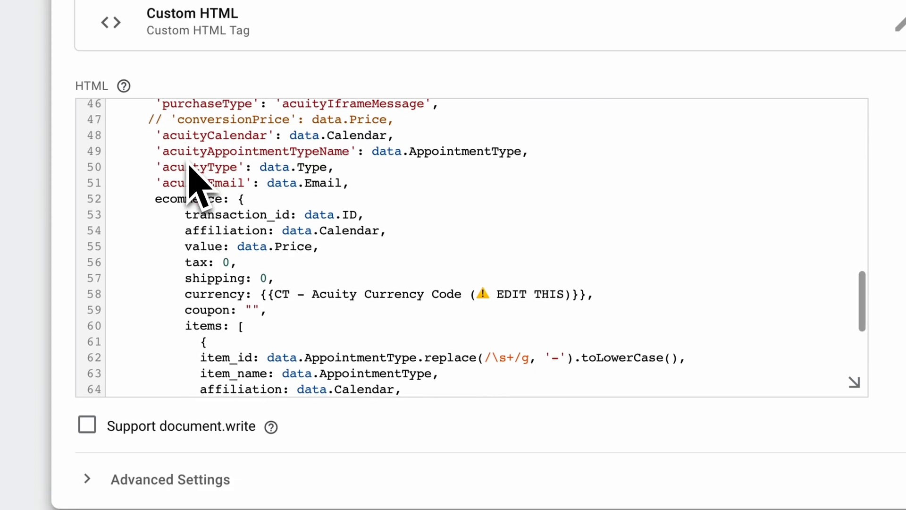
scroll("down", 3)
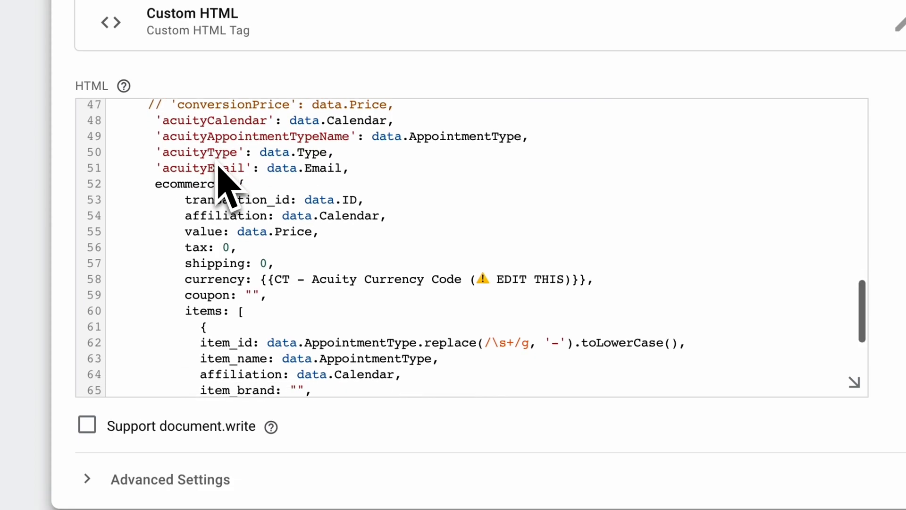
scroll("down", 3)
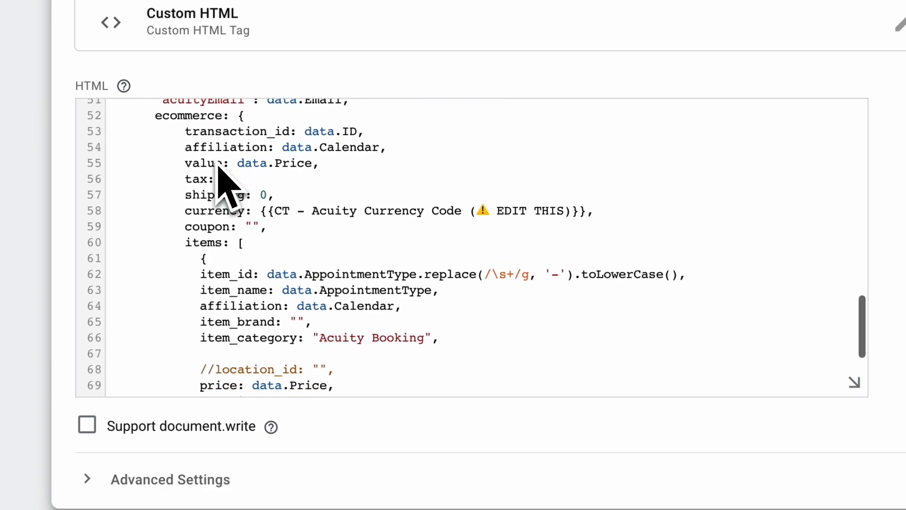
scroll("down", 3)
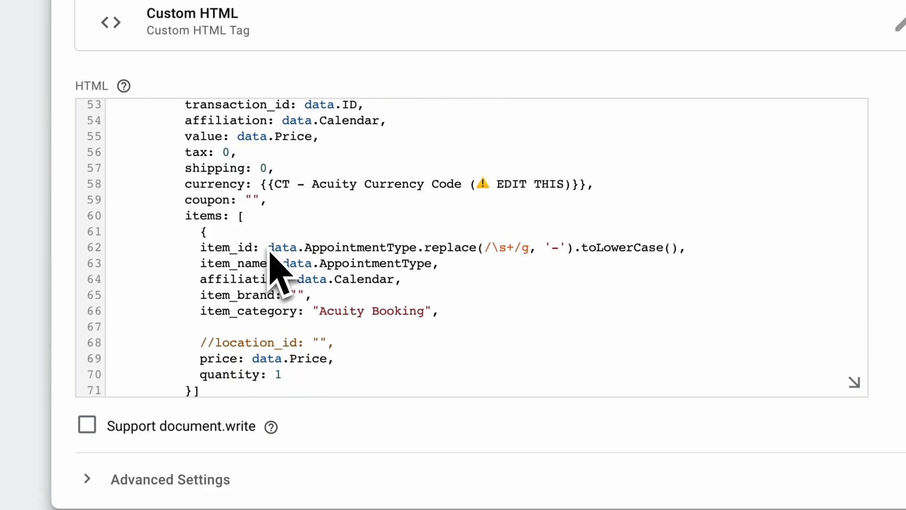
scroll("down", 3)
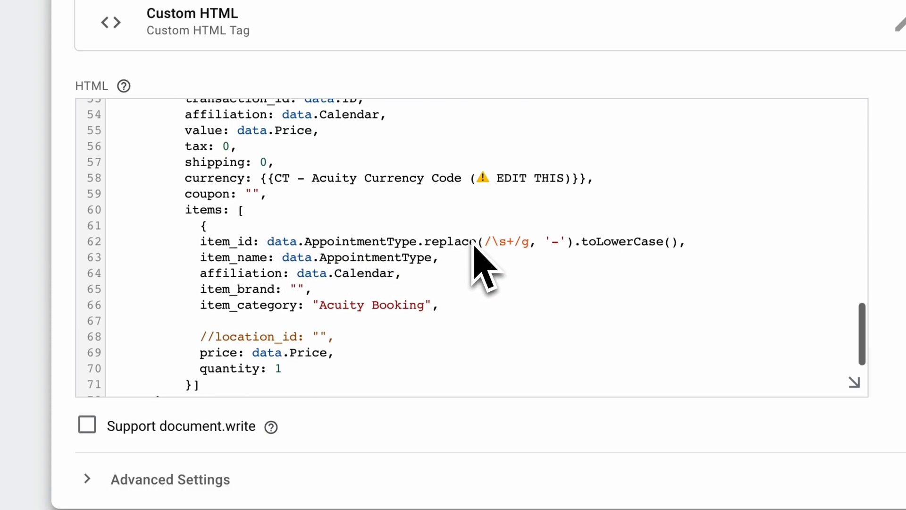
scroll("up", 3)
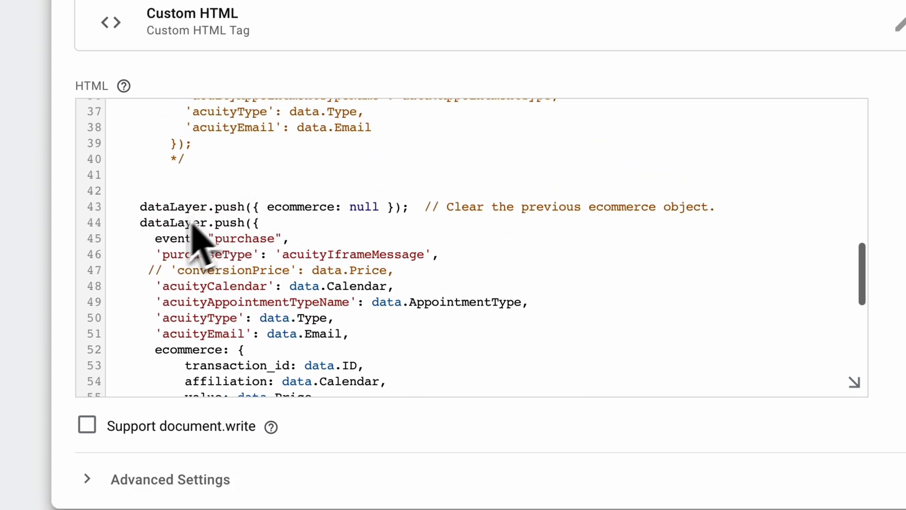
Revisit the Acuity postMessage script, then show the GTM Triggers list with both Acuity purchase triggers.
scroll("down", 3)
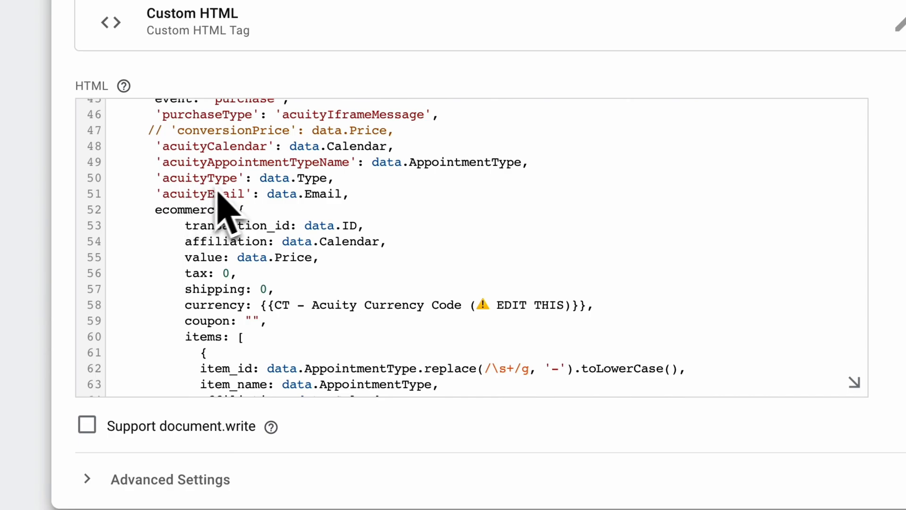
scroll("down", 3)
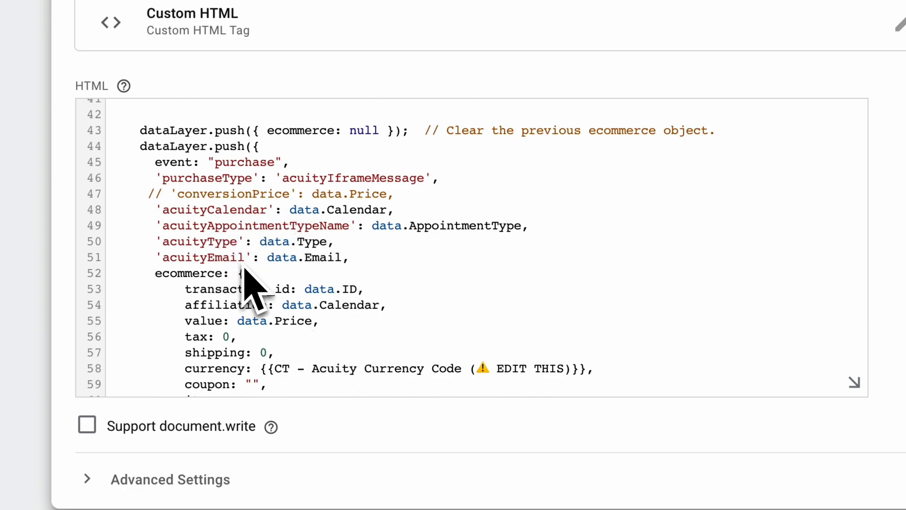
mouse_move(298, 256)
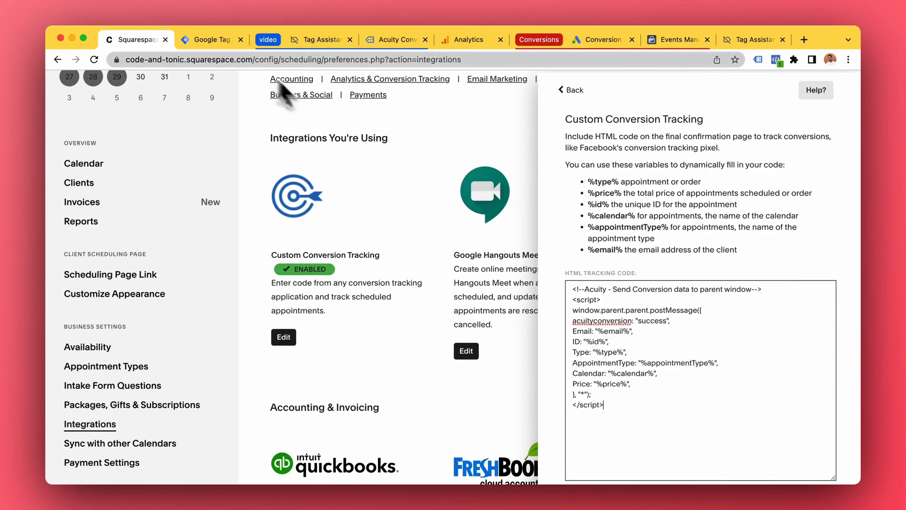
left_click(210, 40)
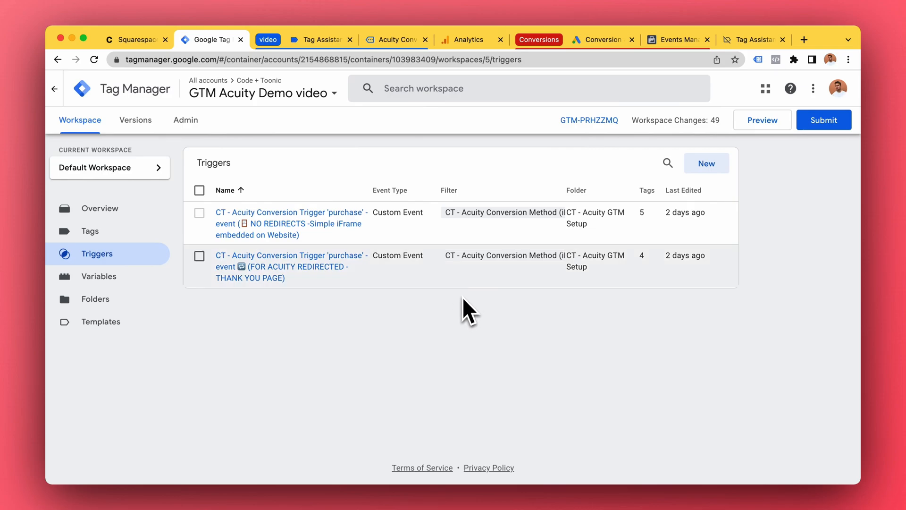
Edit the NO REDIRECTS trigger: purchase event where conversion method equals acuityIframeMessage.
left_click(289, 223)
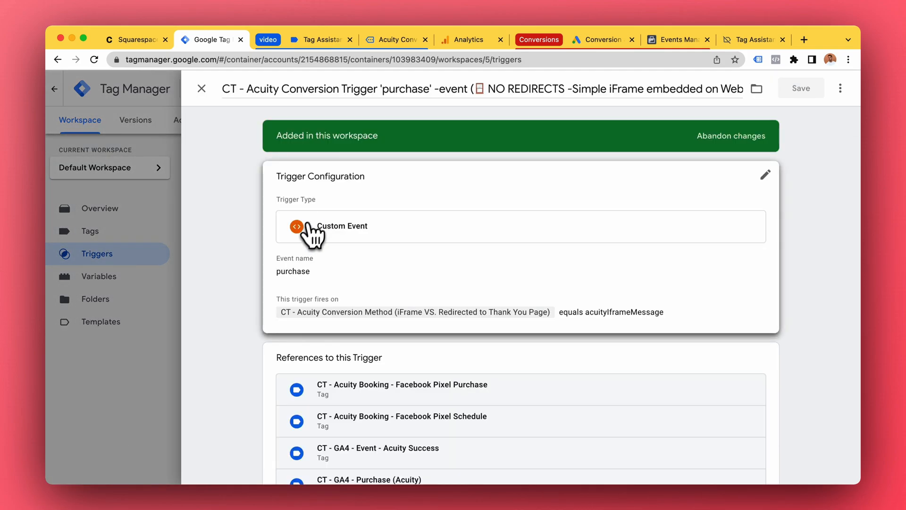
left_click(765, 175)
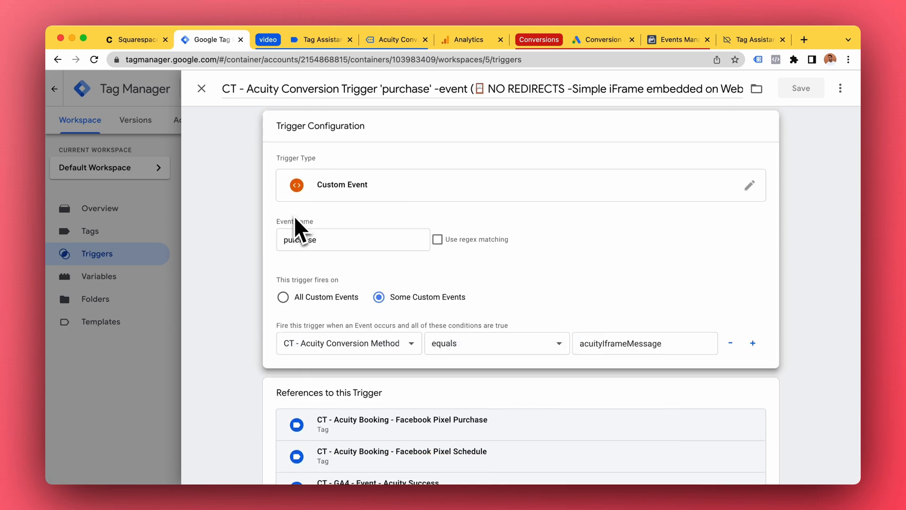
double_click(299, 239)
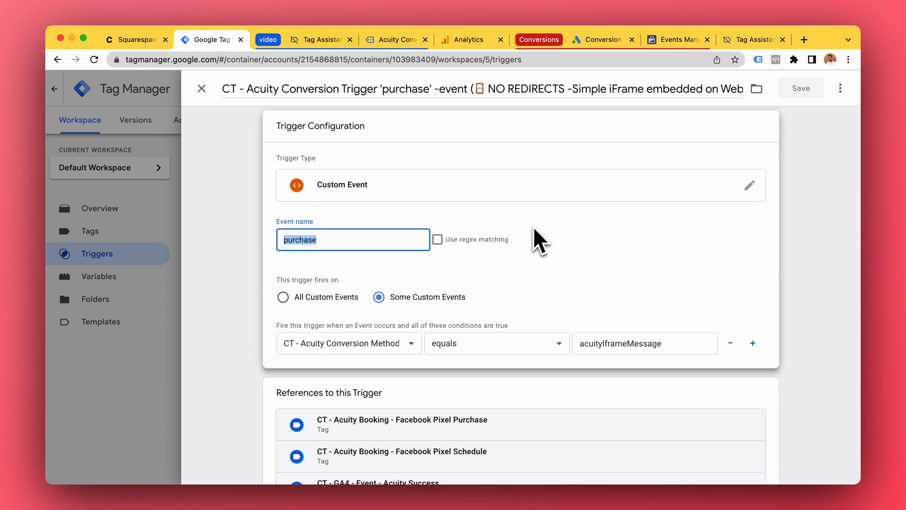
mouse_move(512, 237)
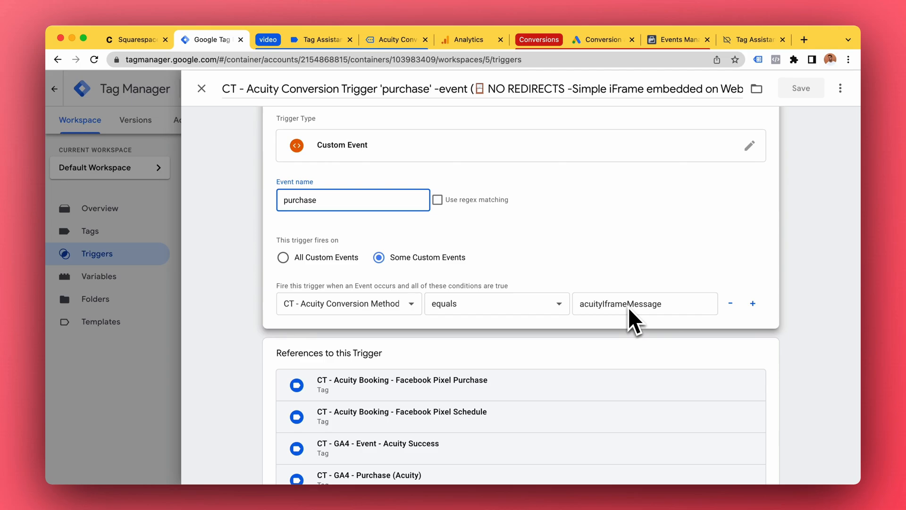
Point out the acuityIframeMessage condition value and leave the trigger unchanged.
scroll("down", 3)
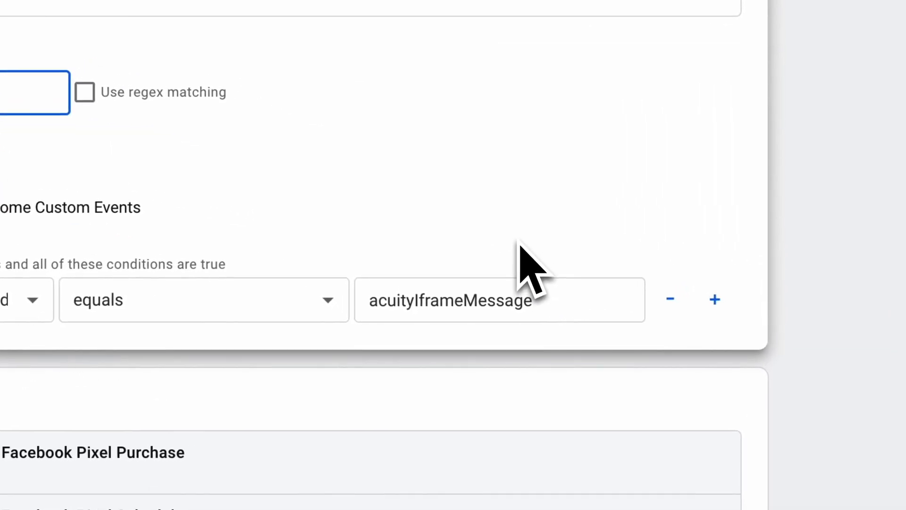
mouse_move(508, 312)
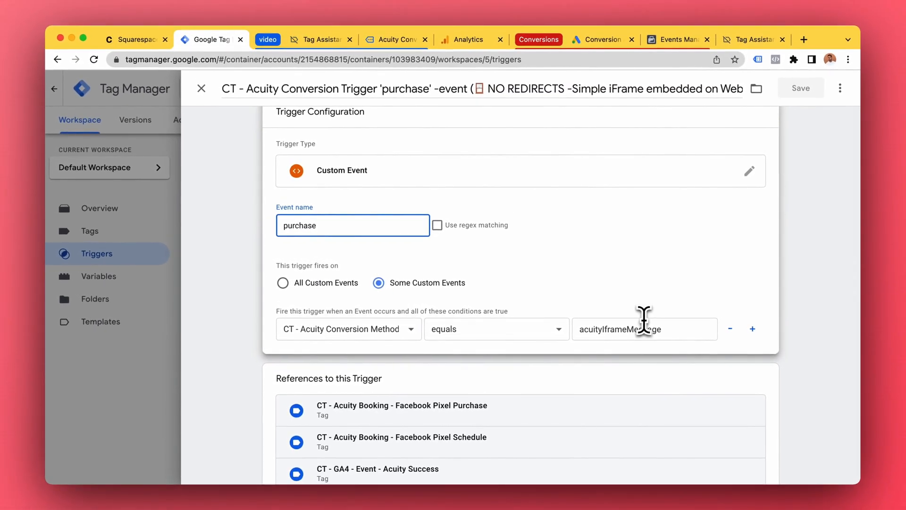
left_click(200, 89)
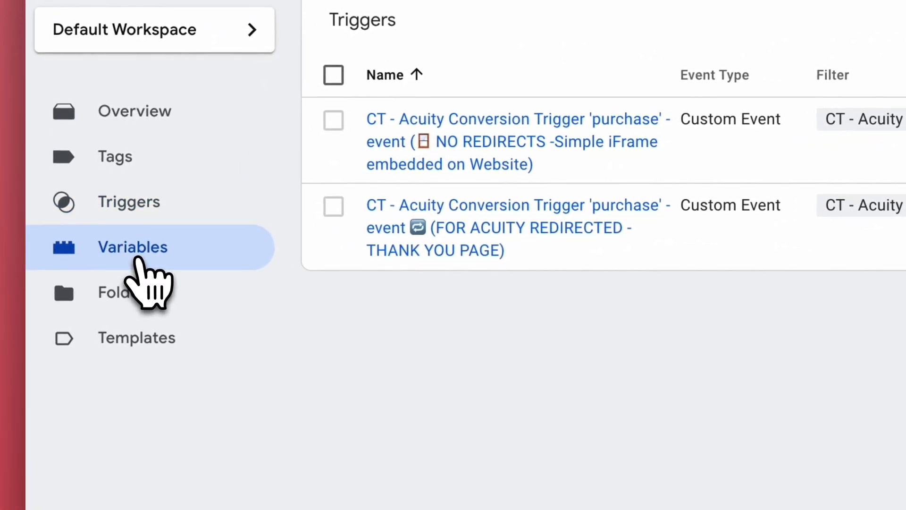
In User-Defined Variables, review CT - Acuity Appointment Type Name reading acuityAppointmentTypeName.
left_click(132, 246)
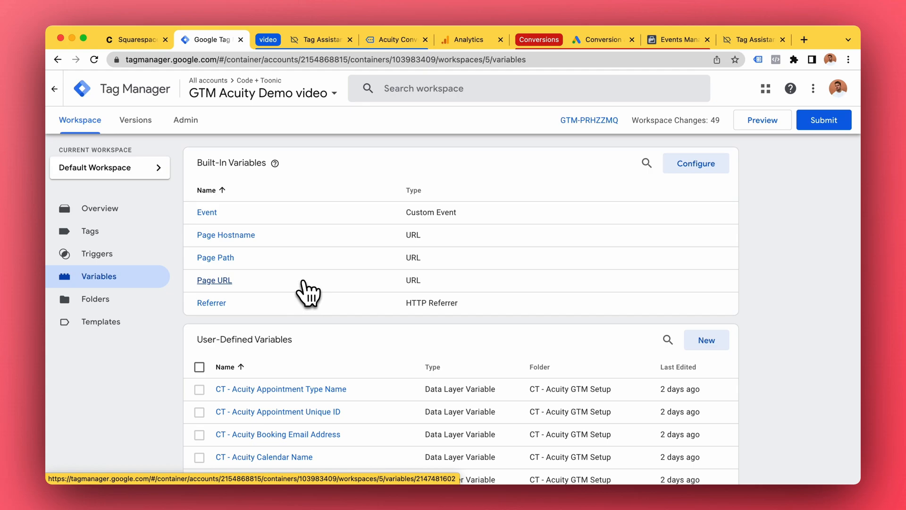
scroll("down", 3)
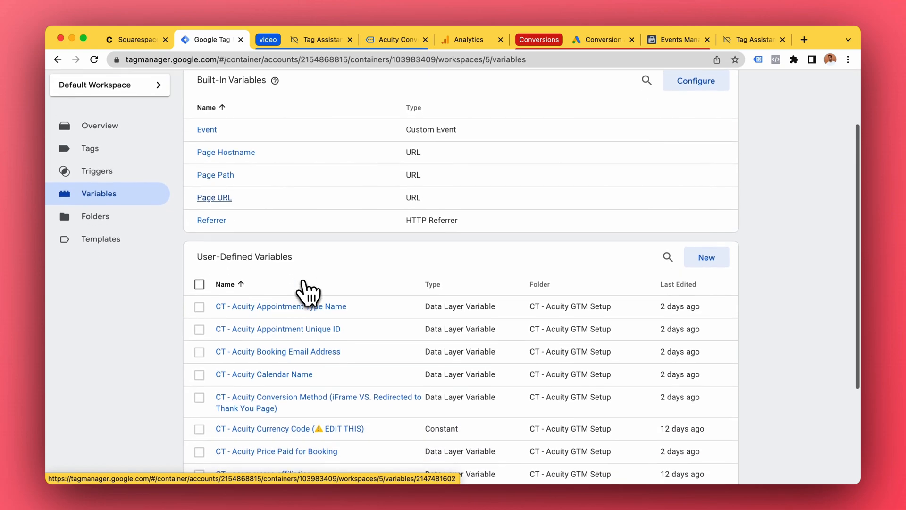
scroll("down", 3)
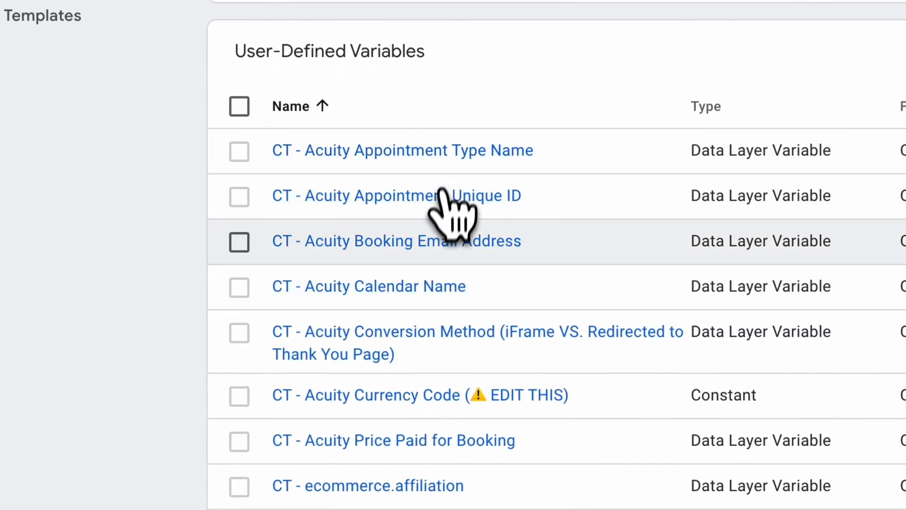
mouse_move(451, 300)
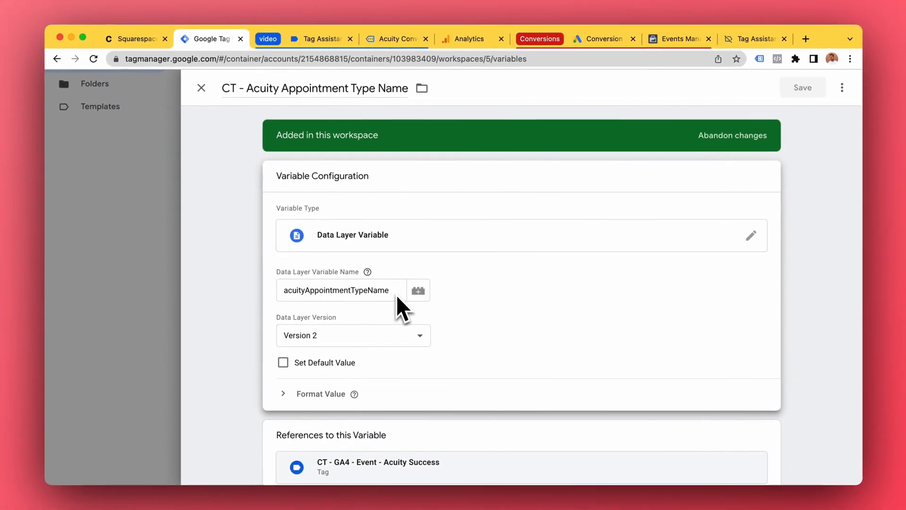
mouse_move(201, 89)
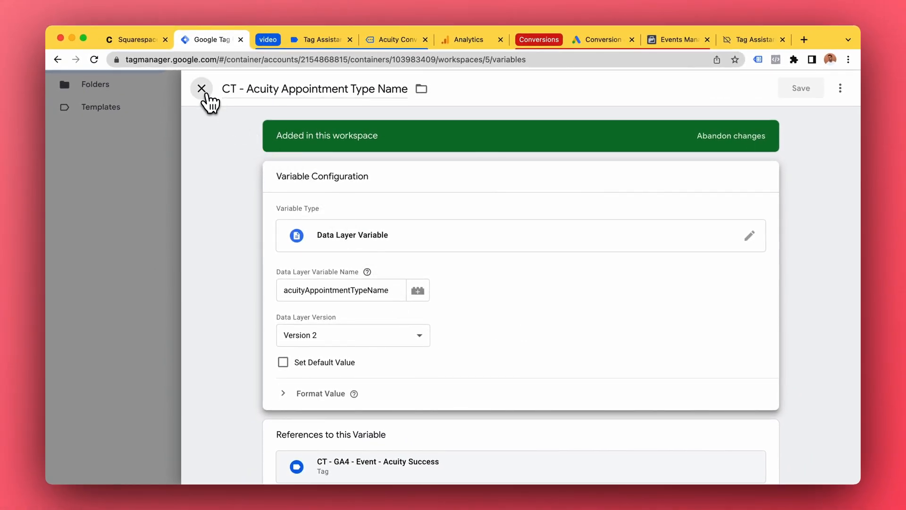
left_click(201, 89)
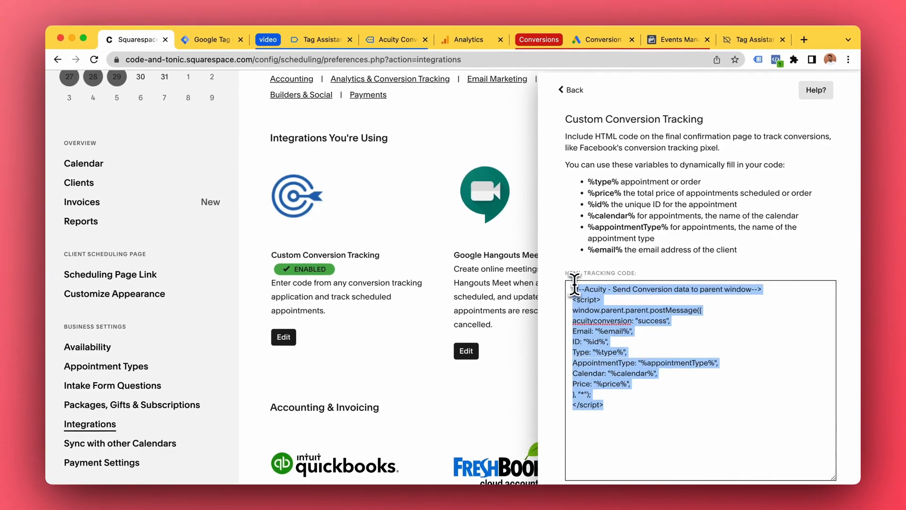
Compare the listener tag's appointment type field, then scroll the user-defined Acuity variables list.
left_click(210, 40)
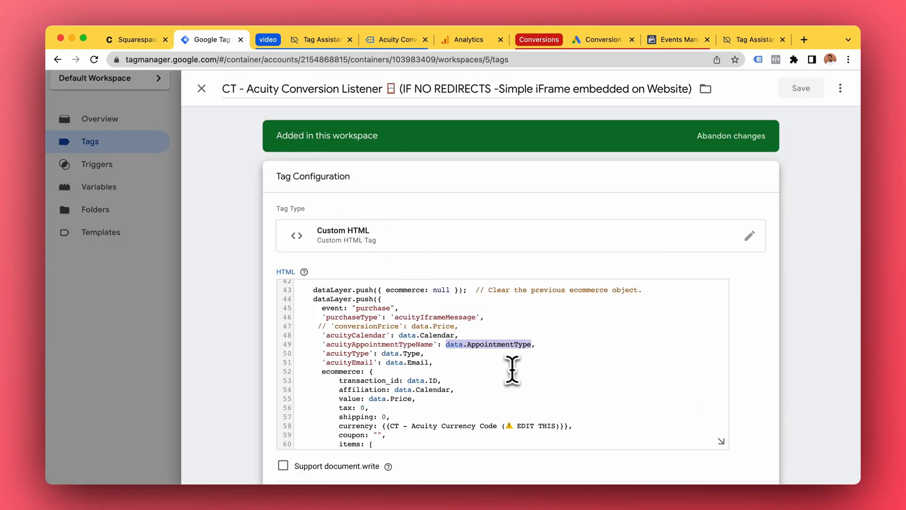
left_click(200, 89)
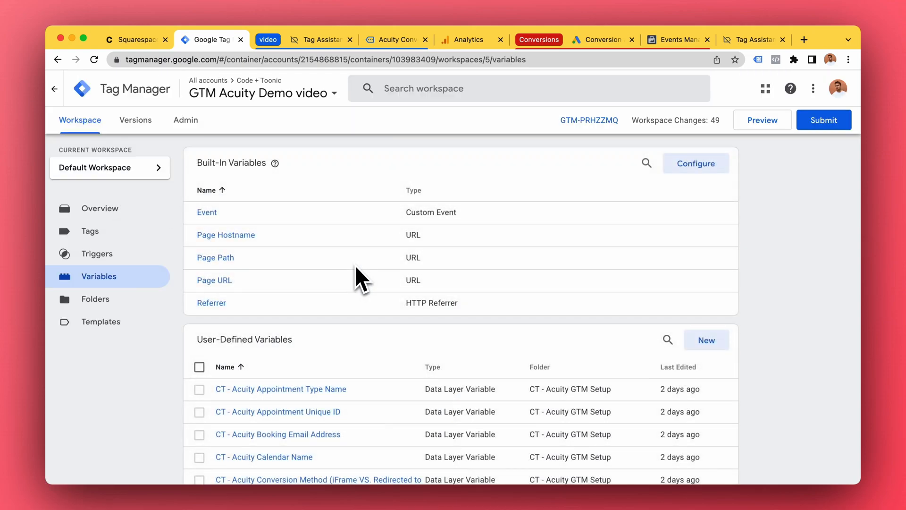
scroll("down", 3)
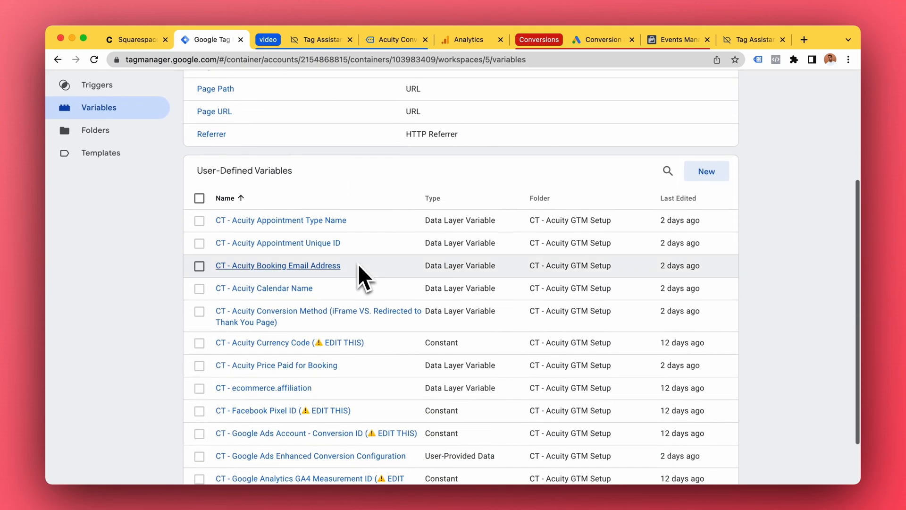
scroll("down", 3)
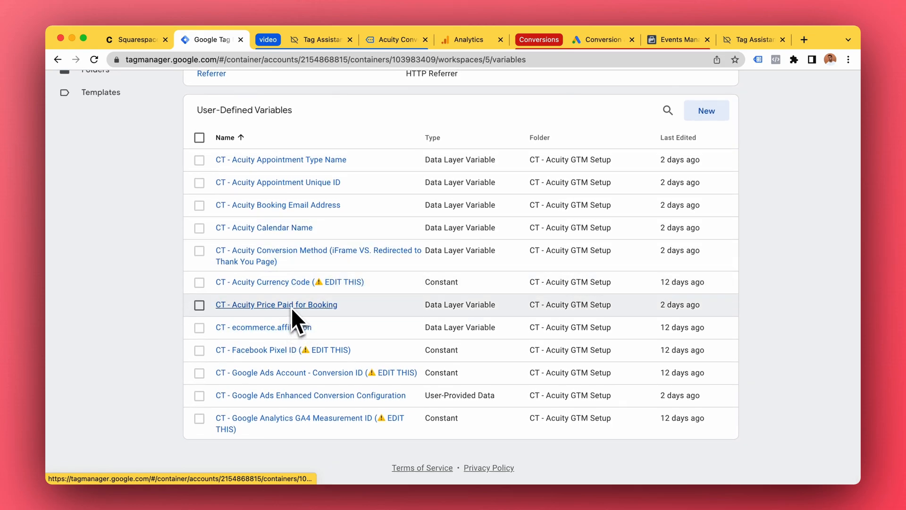
mouse_move(264, 228)
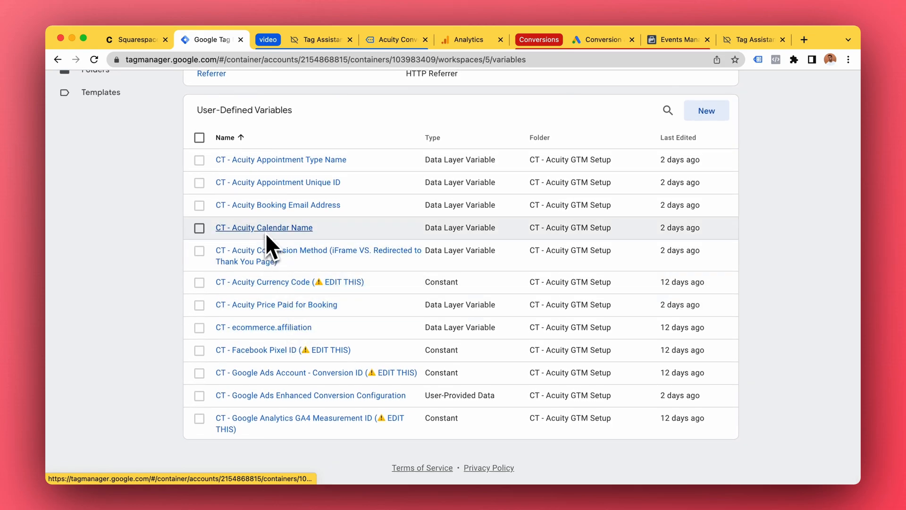
mouse_move(278, 182)
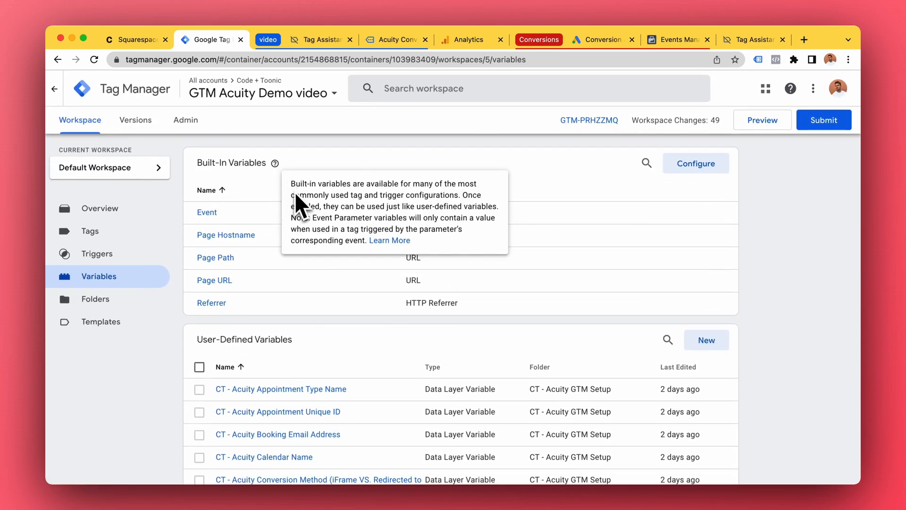
mouse_move(305, 202)
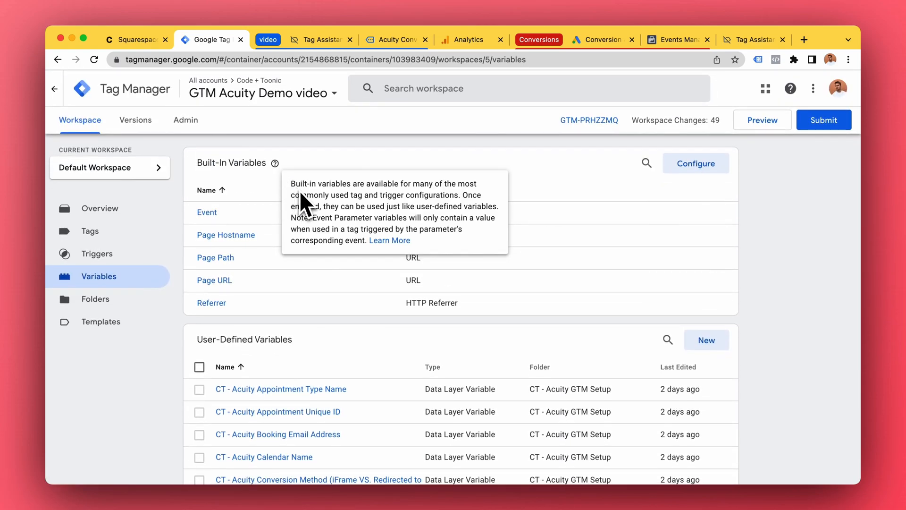
mouse_move(347, 171)
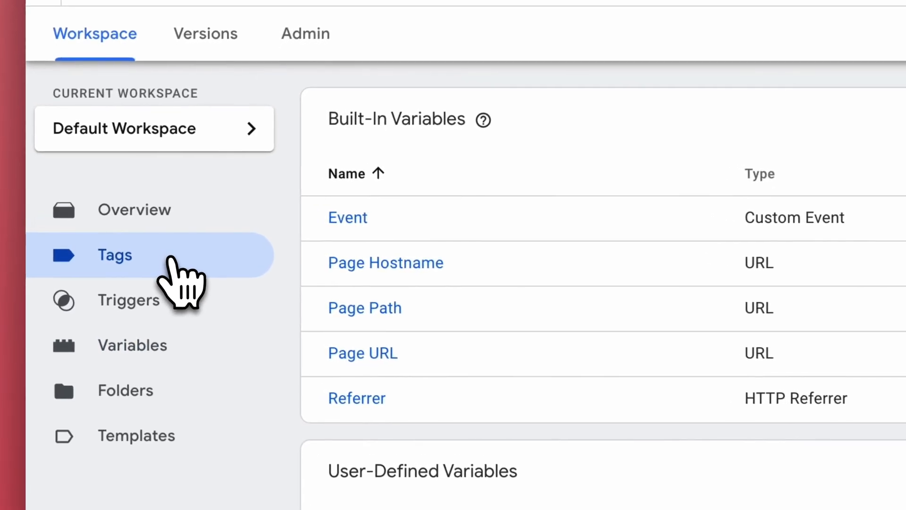
Open the CT - GA4 - Purchase (Acuity) tag and look over its triggers.
left_click(114, 255)
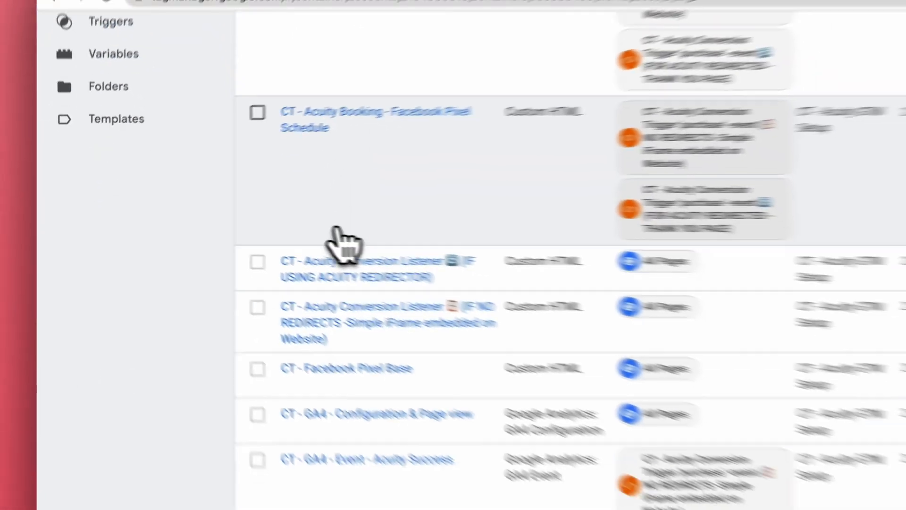
scroll("down", 3)
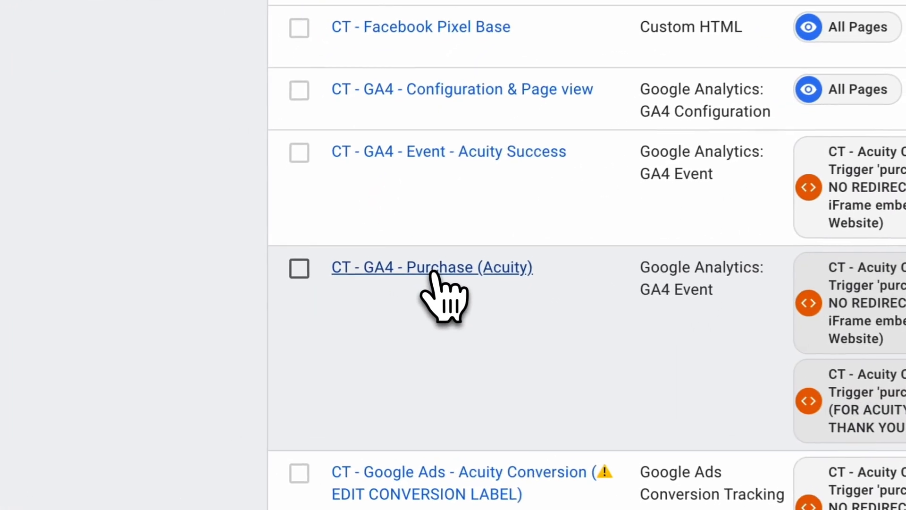
left_click(431, 267)
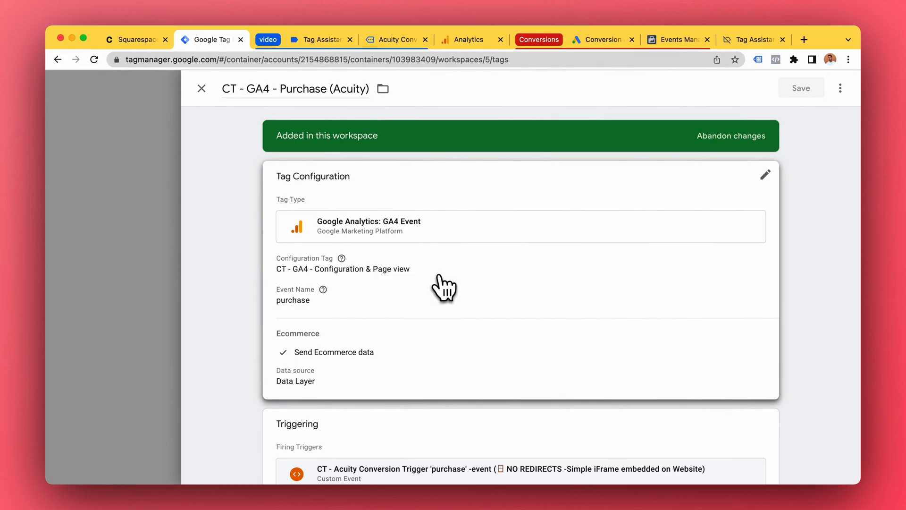
scroll("down", 3)
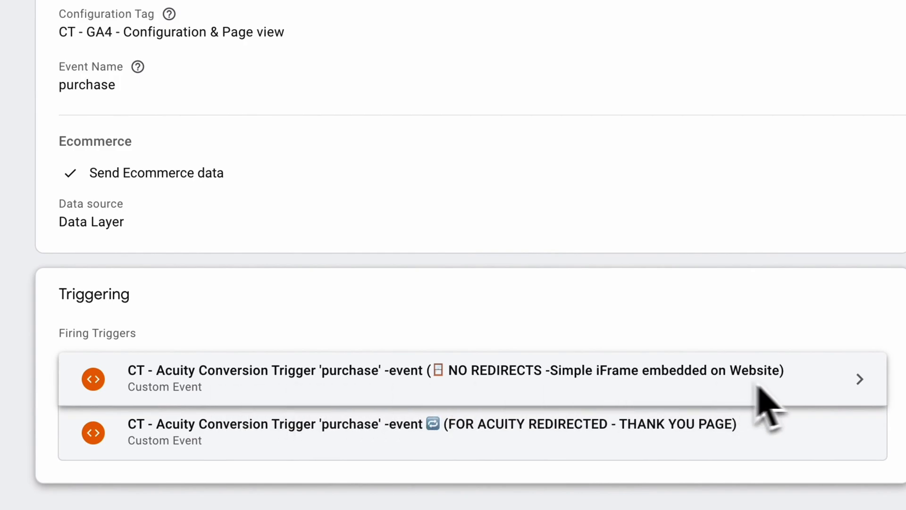
mouse_move(384, 398)
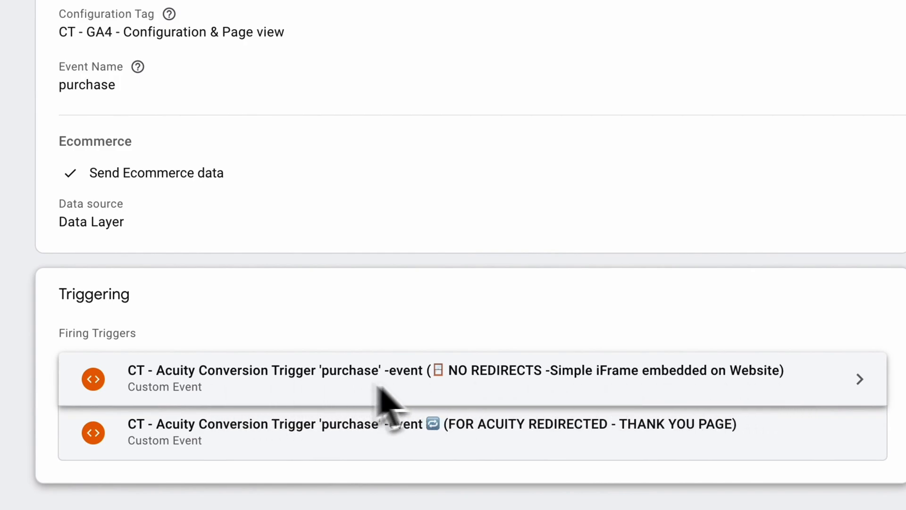
mouse_move(708, 410)
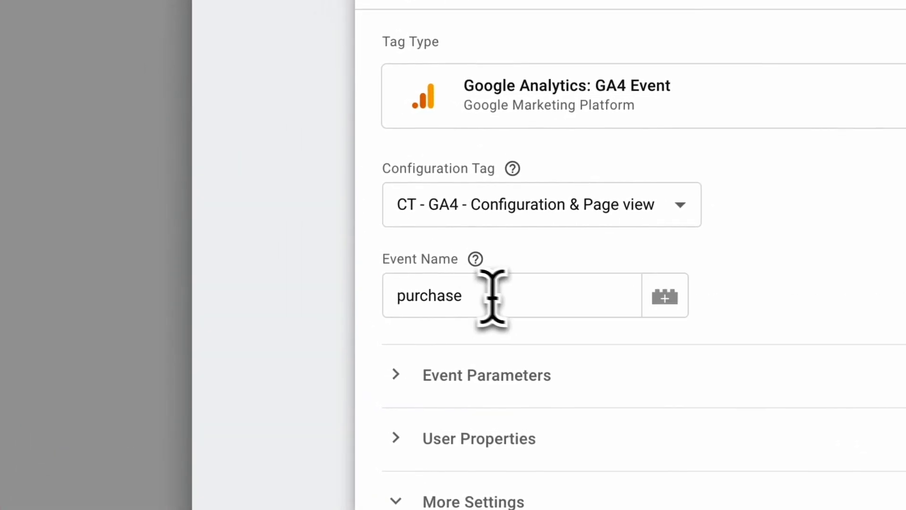
Review its purchase event name and Ecommerce data-layer setting, then switch to Google Analytics.
double_click(428, 295)
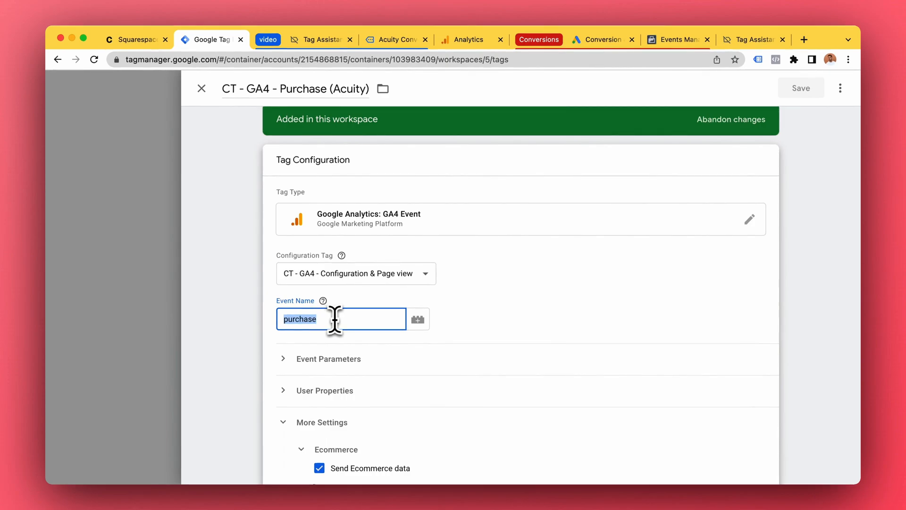
scroll("down", 3)
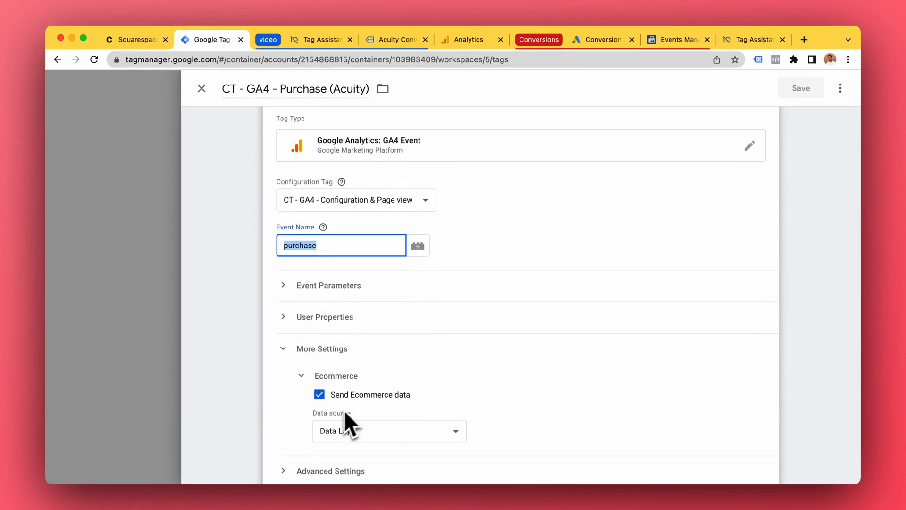
left_click(467, 40)
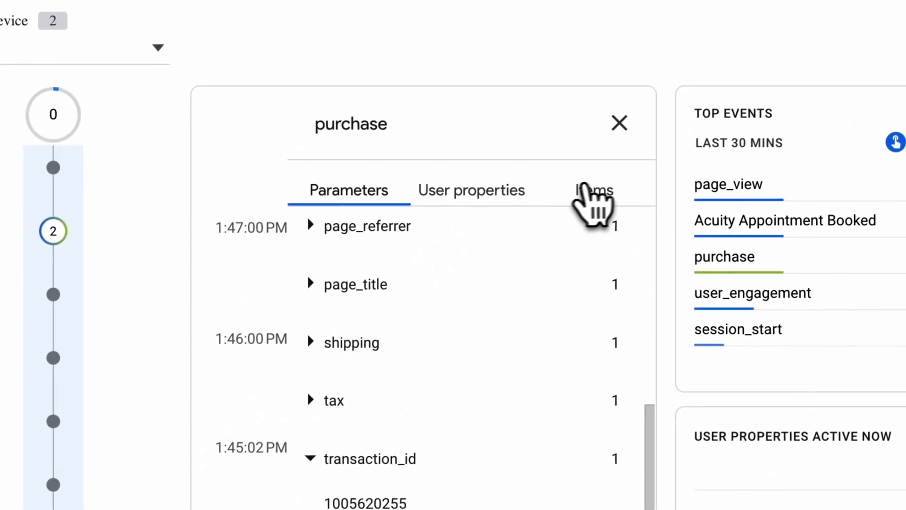
In DebugView, expand the purchase event's Conversion Test item details, then close back to the timeline.
left_click(590, 190)
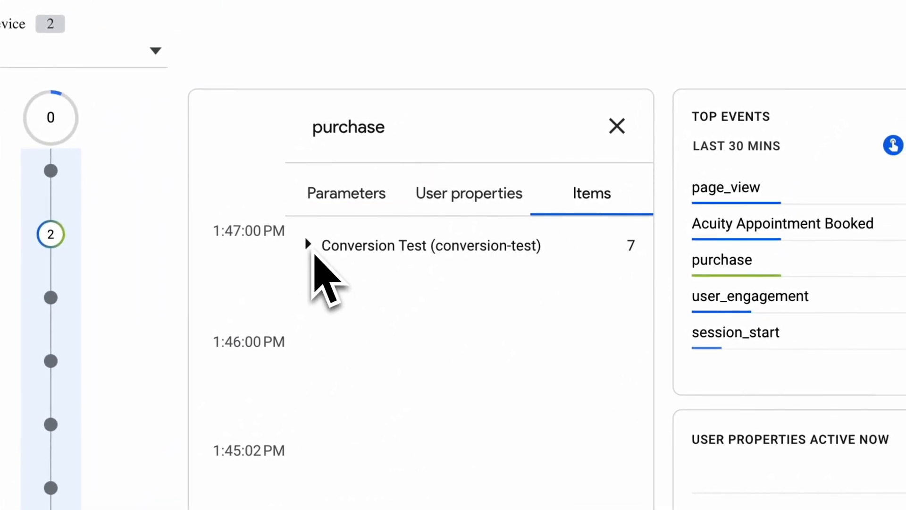
left_click(306, 245)
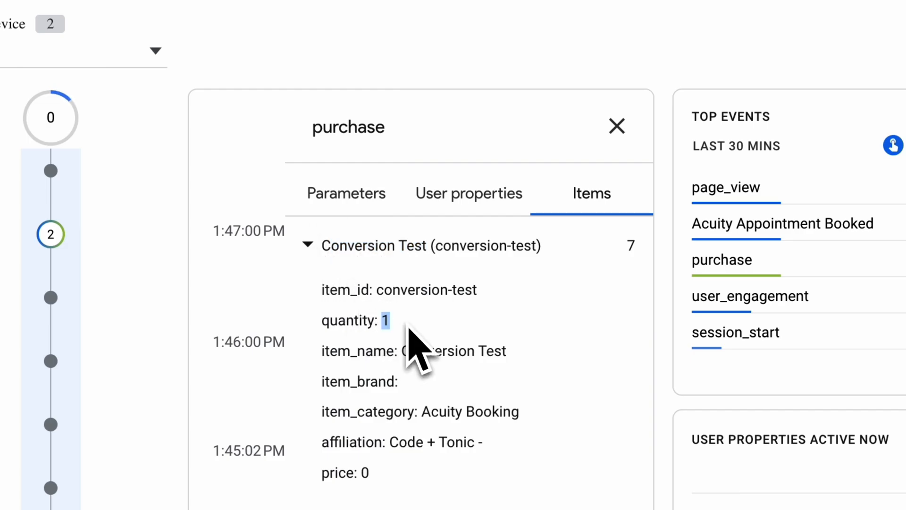
scroll("down", 3)
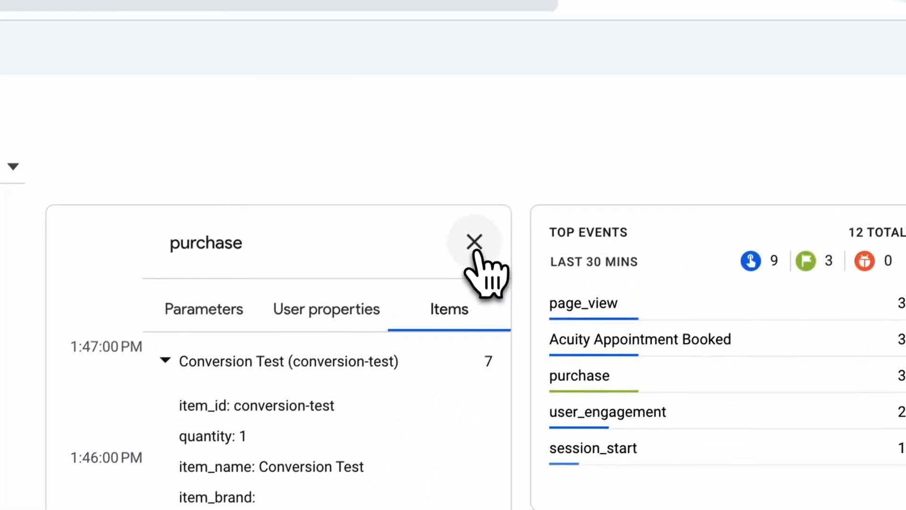
left_click(474, 241)
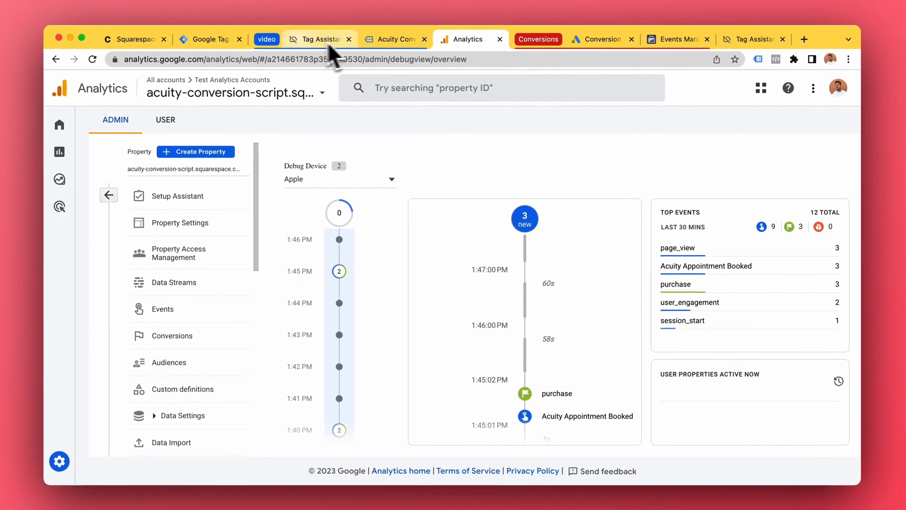
Compare the purchase tag's ecommerce data source with the Acuity tracking script, then return to the tags list.
left_click(210, 38)
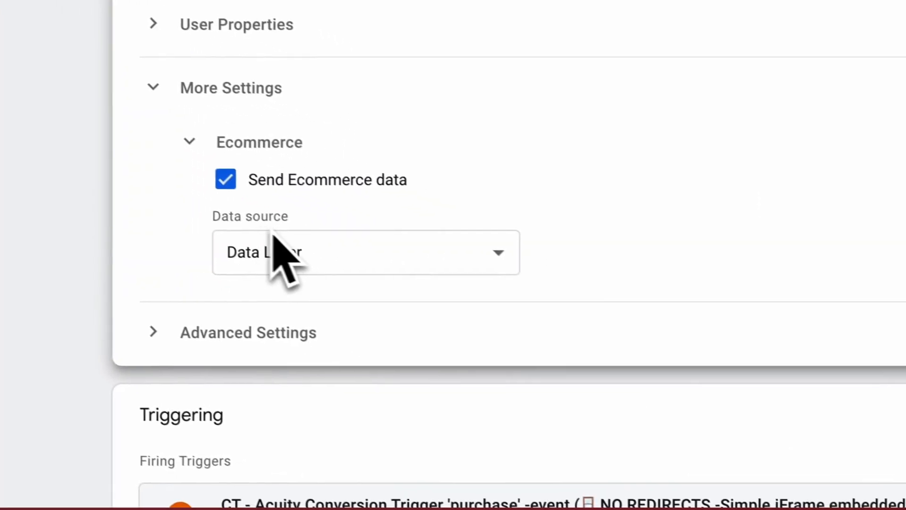
left_click(365, 252)
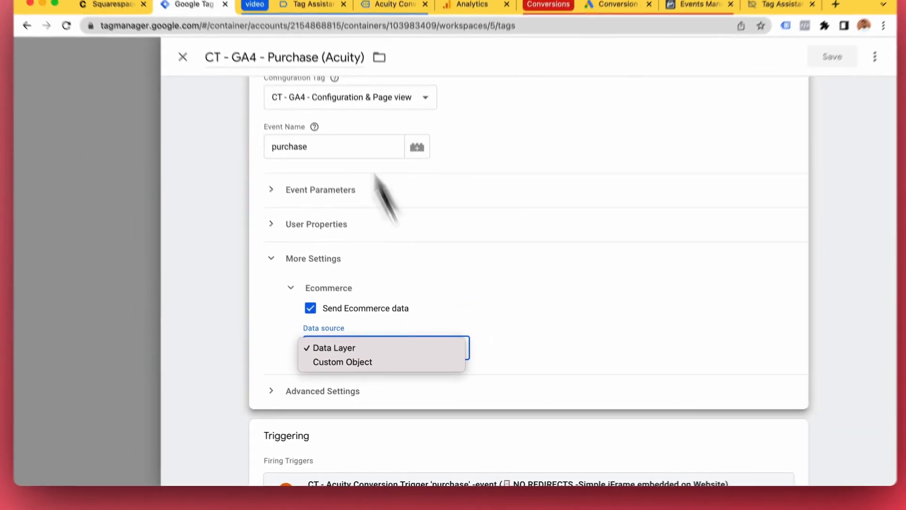
left_click(113, 40)
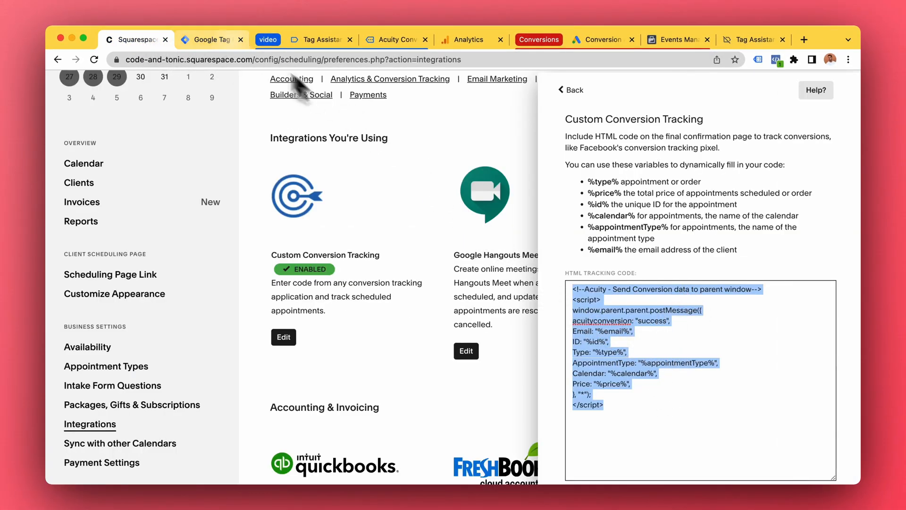
left_click(211, 39)
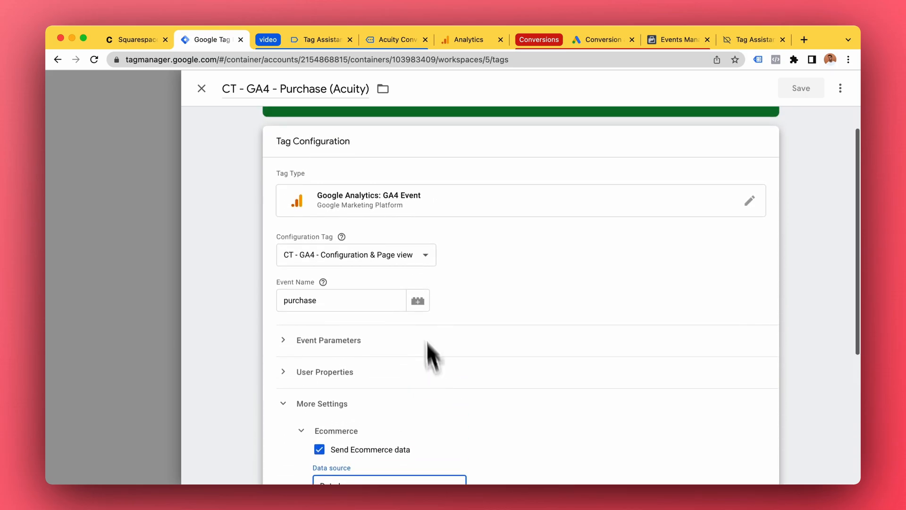
left_click(136, 40)
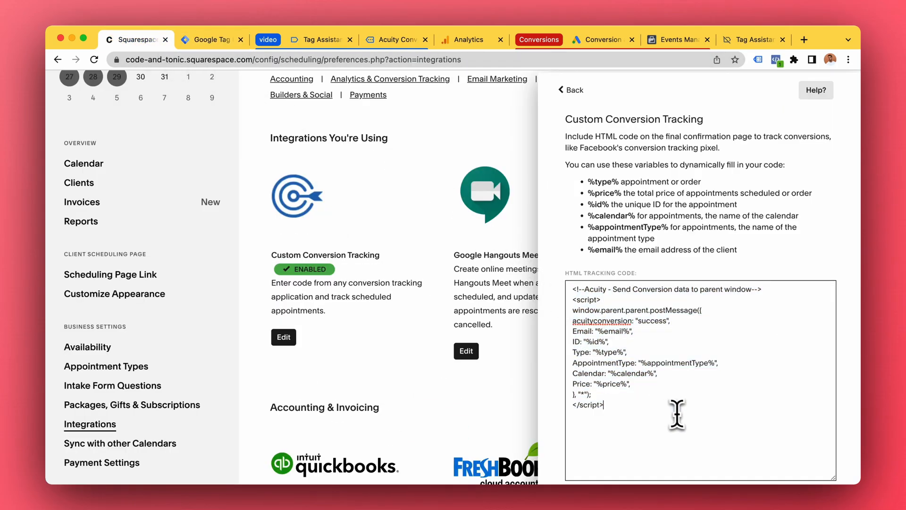
left_click(208, 39)
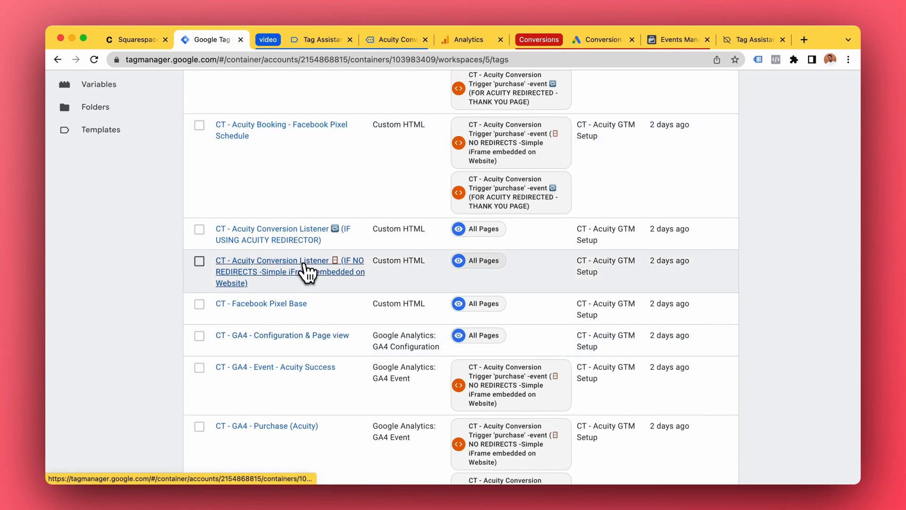
Review the no-redirects Acuity Conversion Listener tag and the workspace's purchase trigger.
left_click(282, 271)
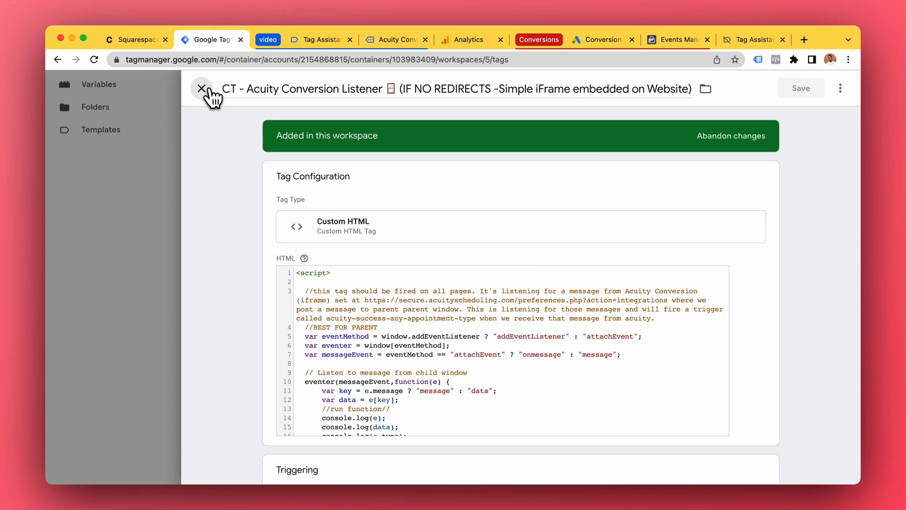
left_click(201, 89)
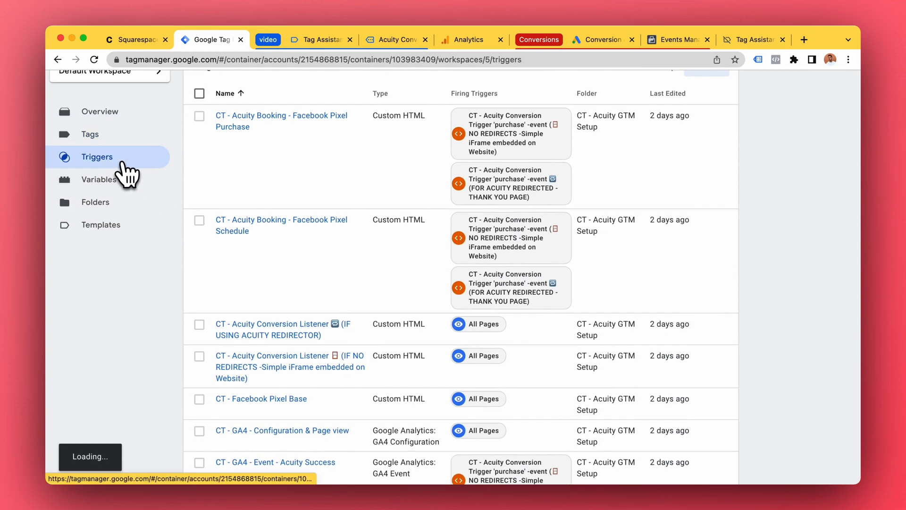
left_click(97, 156)
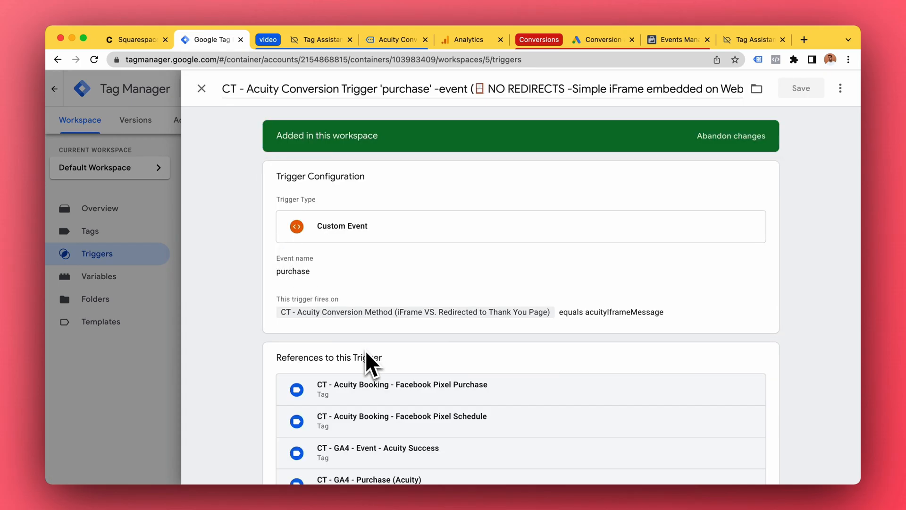
Reopen the CT - GA4 - Purchase (Acuity) tag from the tags list.
left_click(89, 231)
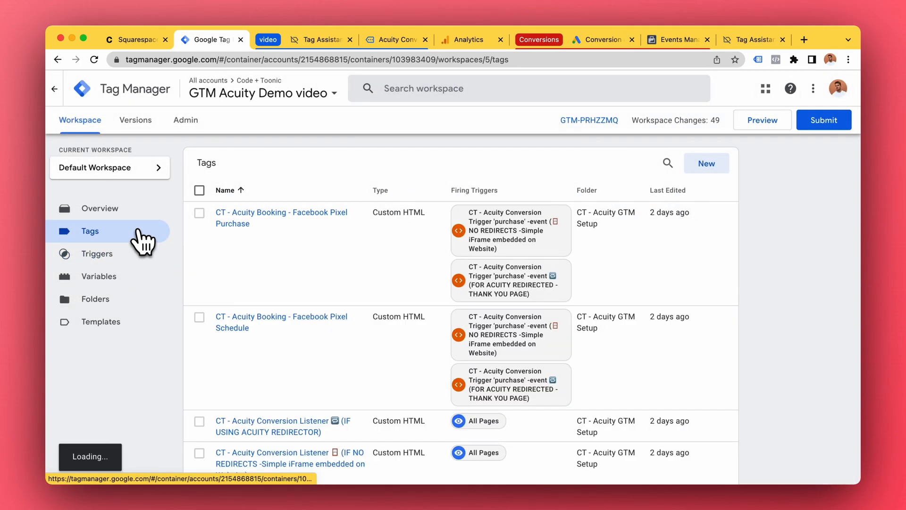
scroll("down", 3)
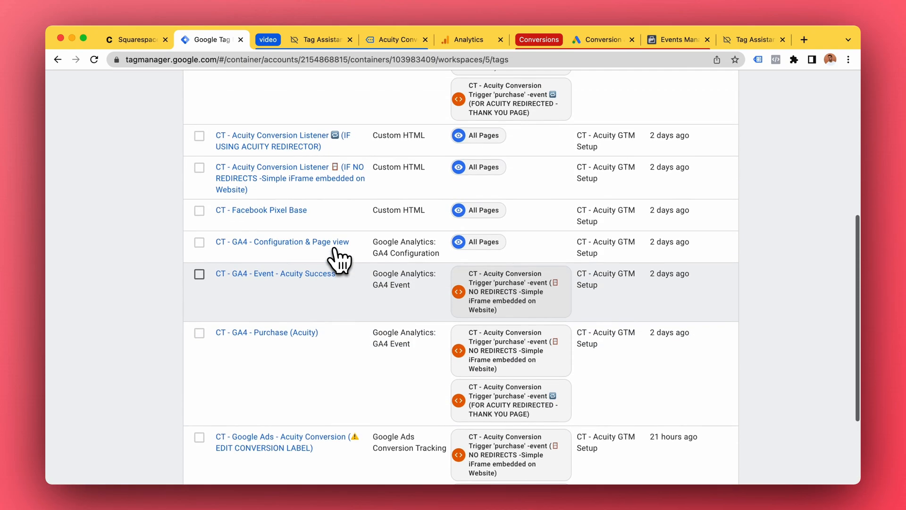
left_click(267, 332)
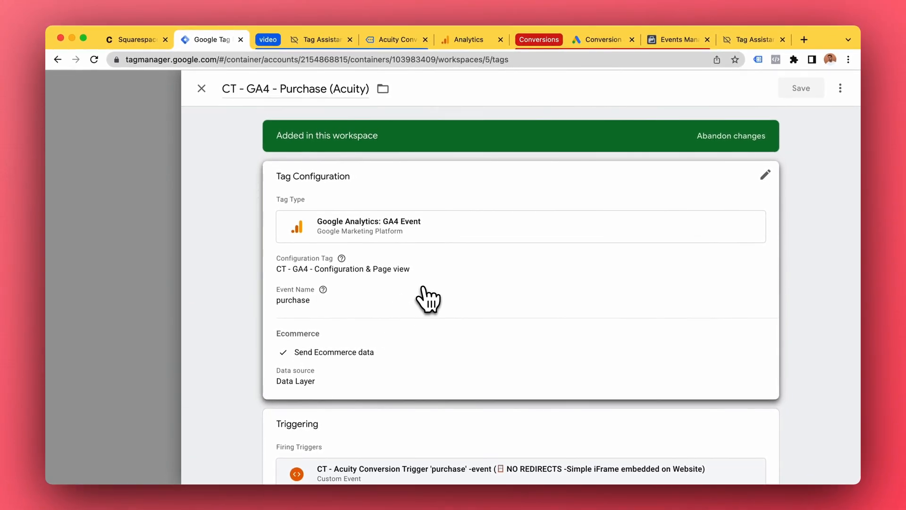
mouse_move(445, 295)
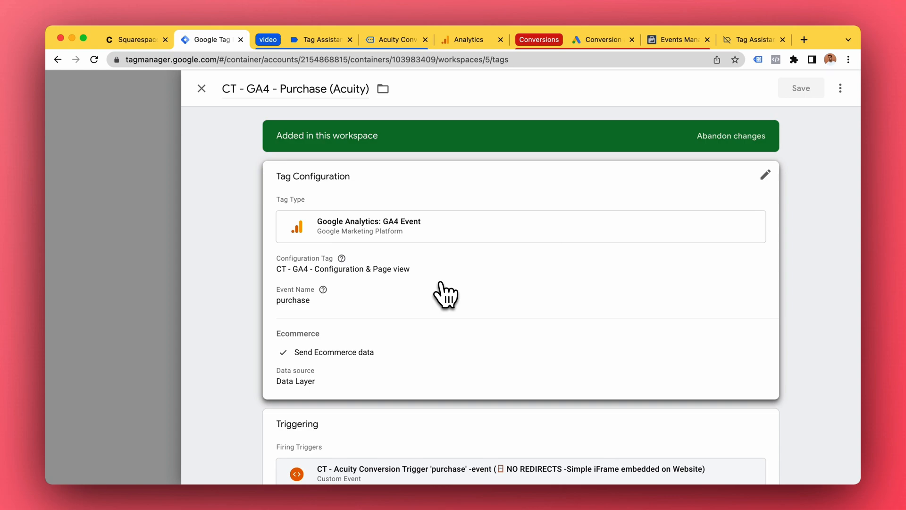
mouse_move(385, 317)
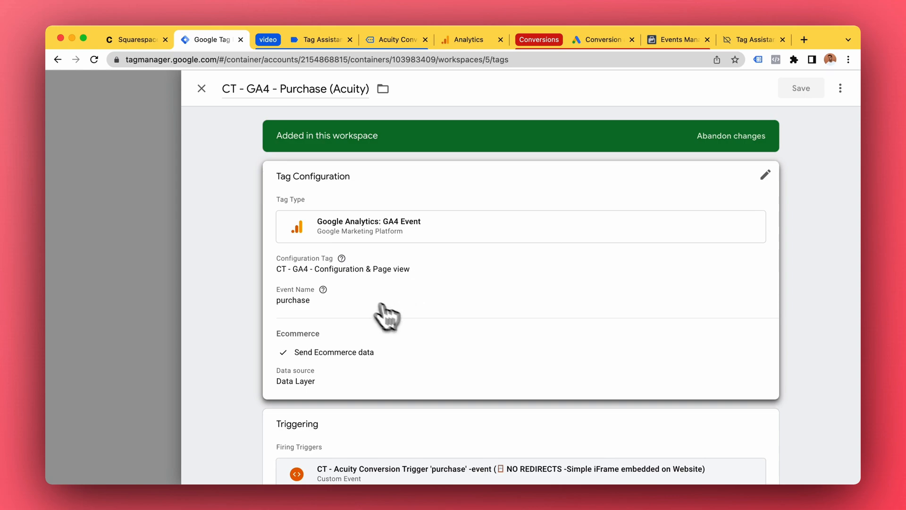
mouse_move(405, 299)
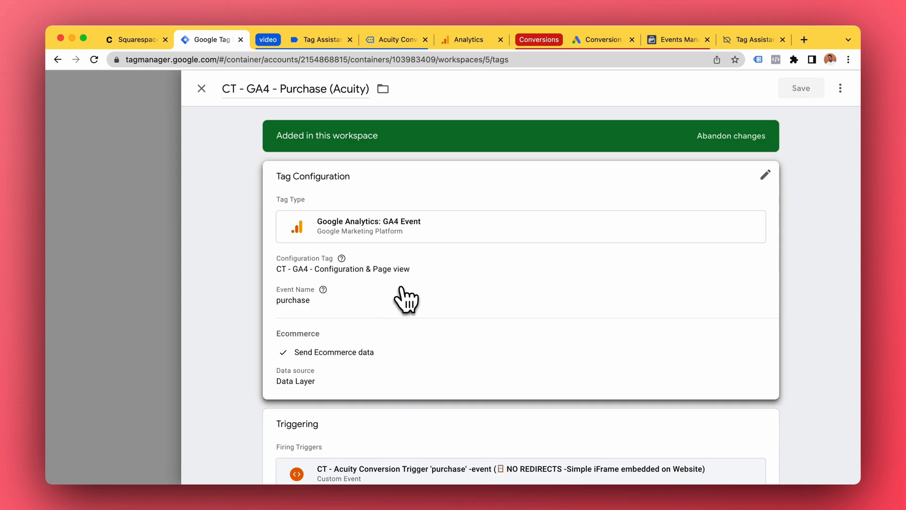